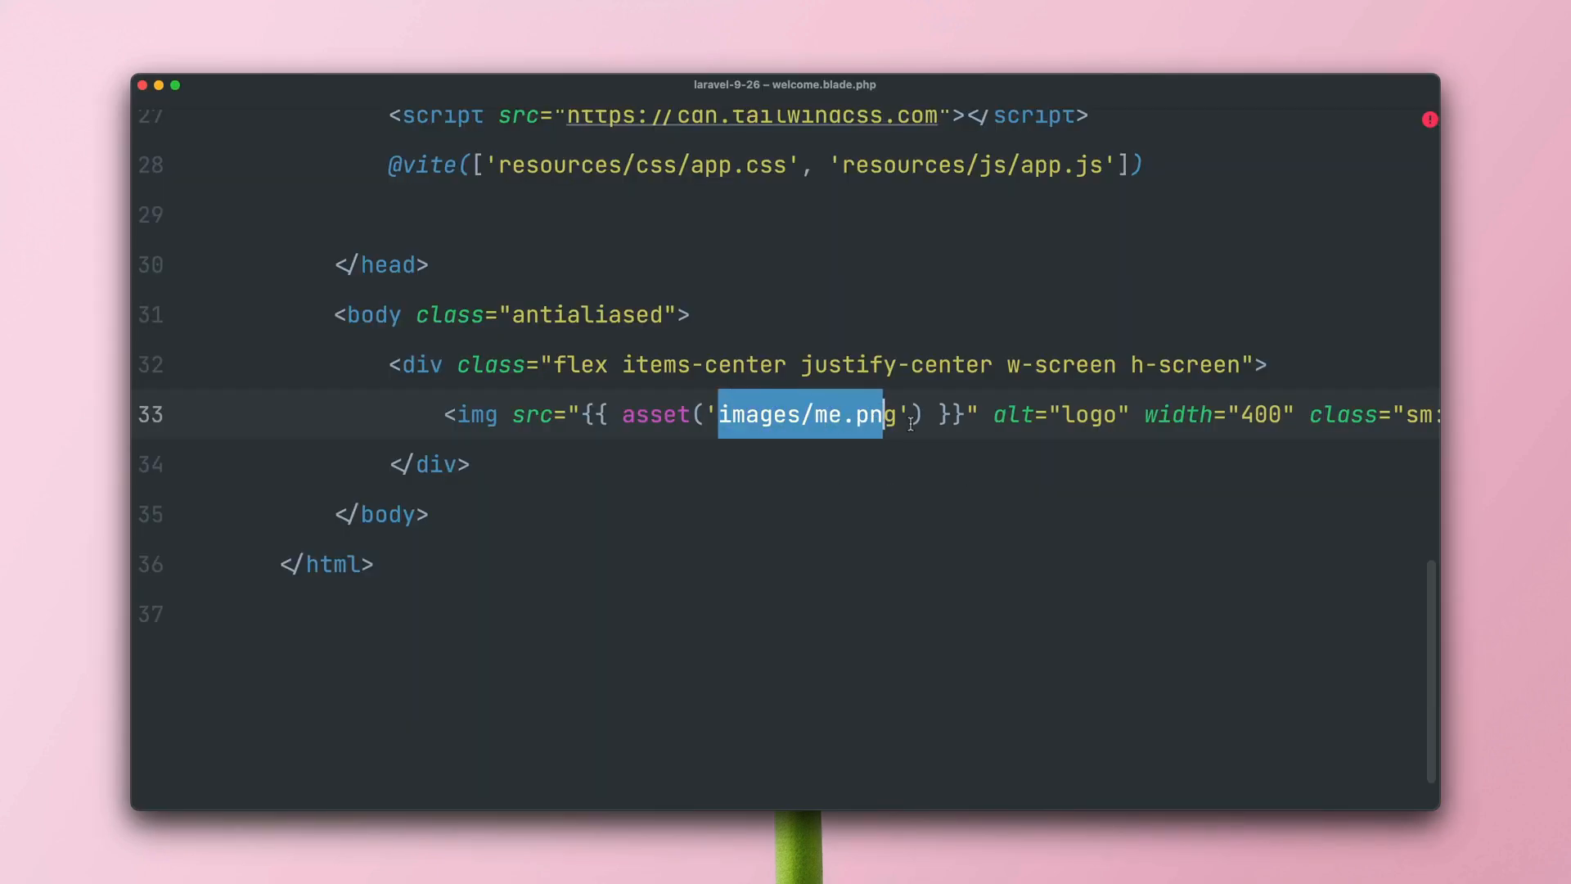
# Inspect the page photo in Brave and view its img src markup.
pyautogui.press('cmd+1')
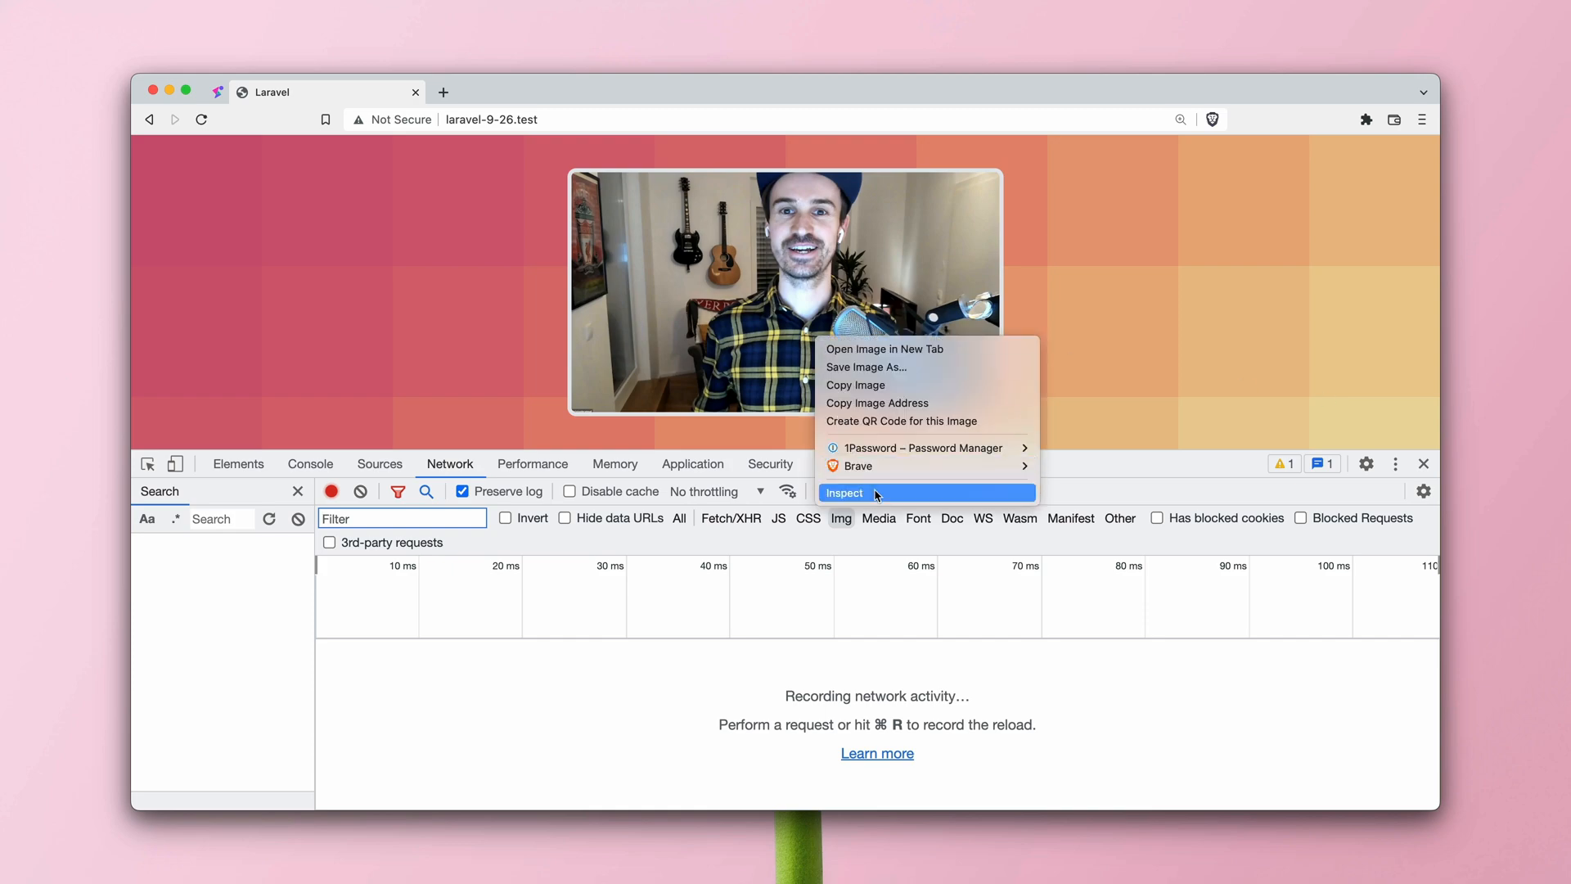
pyautogui.click(844, 493)
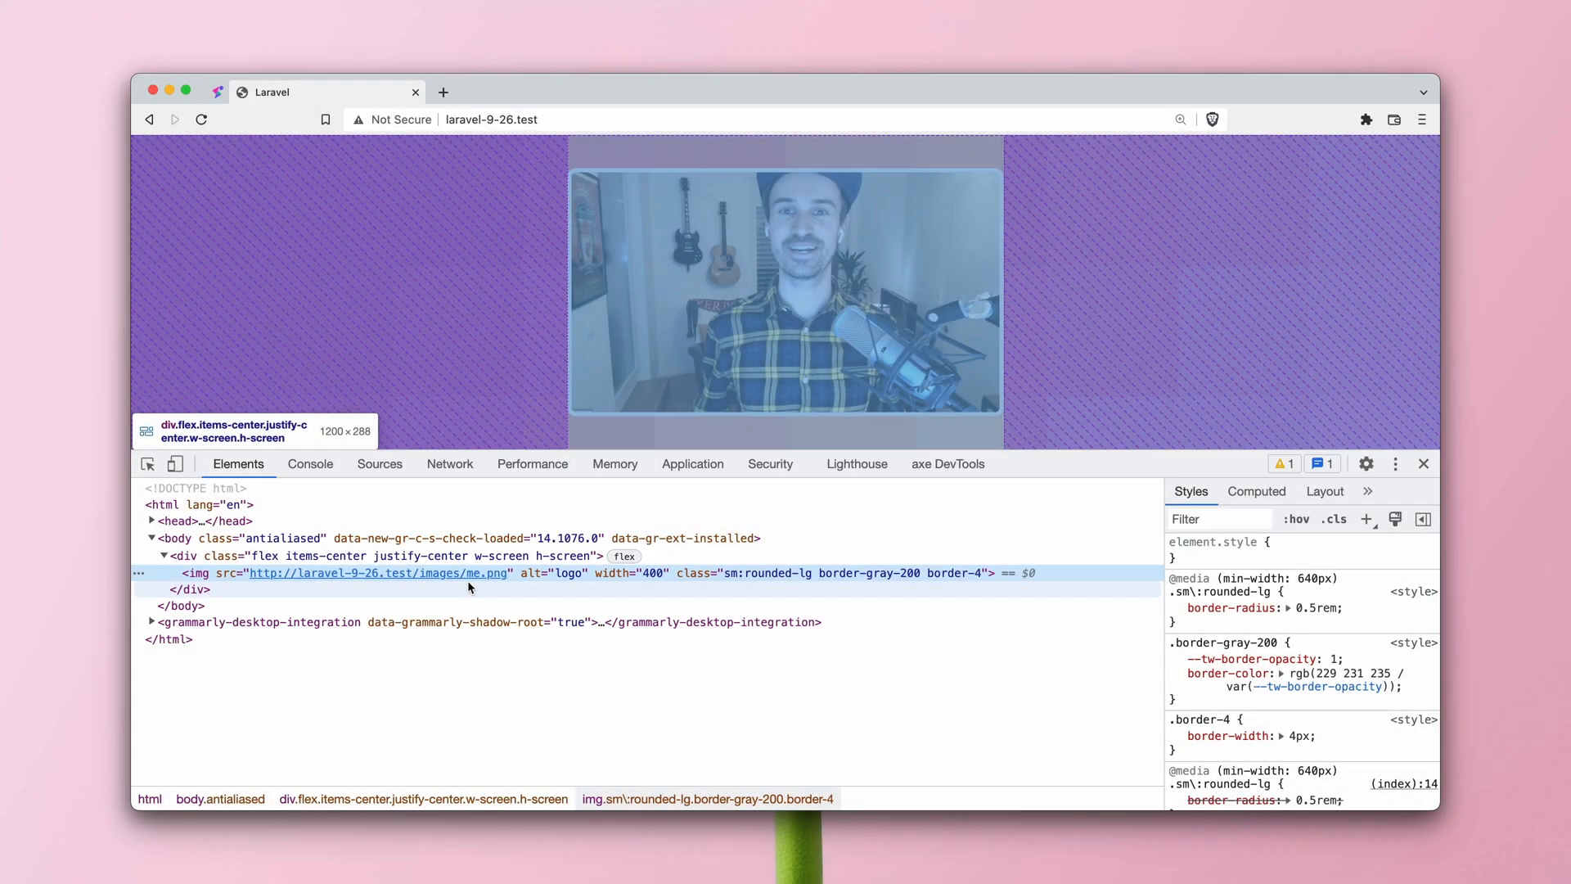
pyautogui.click(1423, 464)
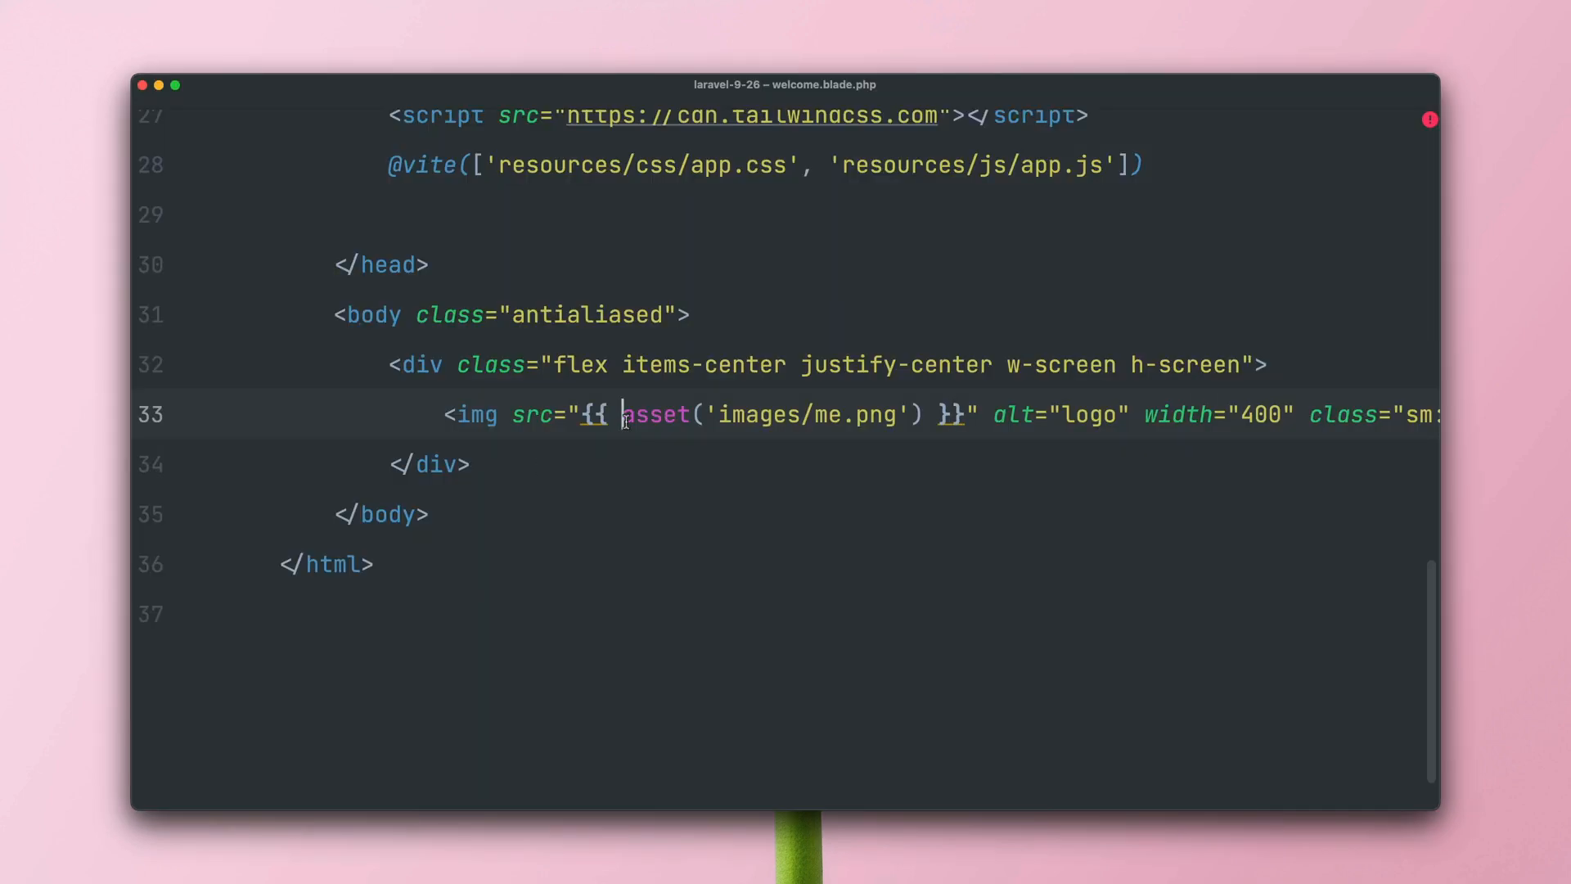
# Replace asset() with Vite::asset('resources/images/me.png') in the welcome template.
pyautogui.write('Vite::')
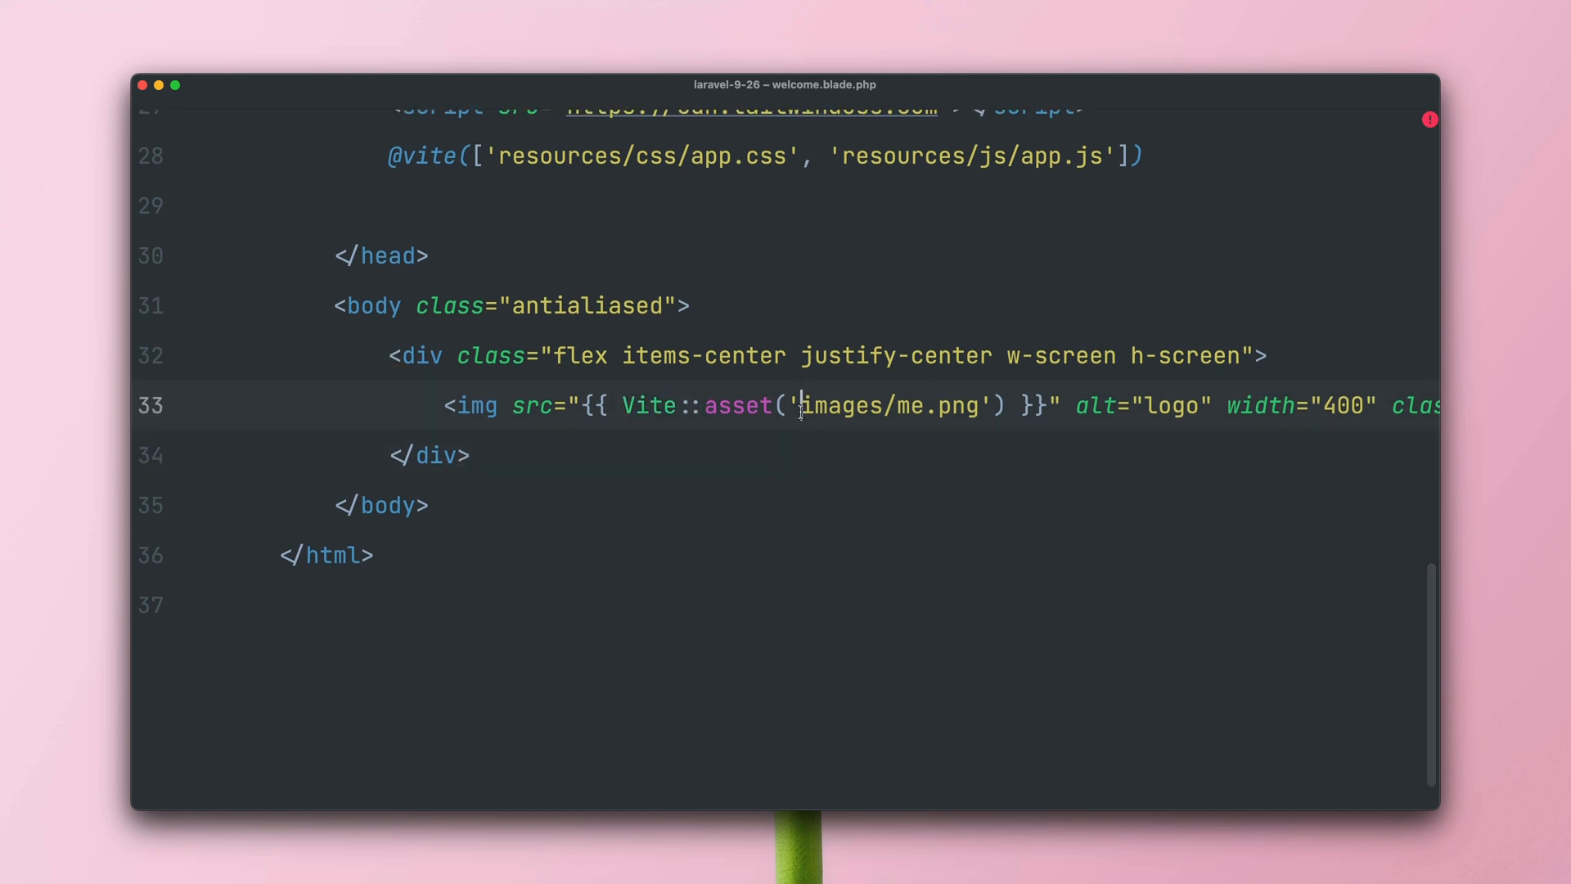
pyautogui.write('resources/imag')
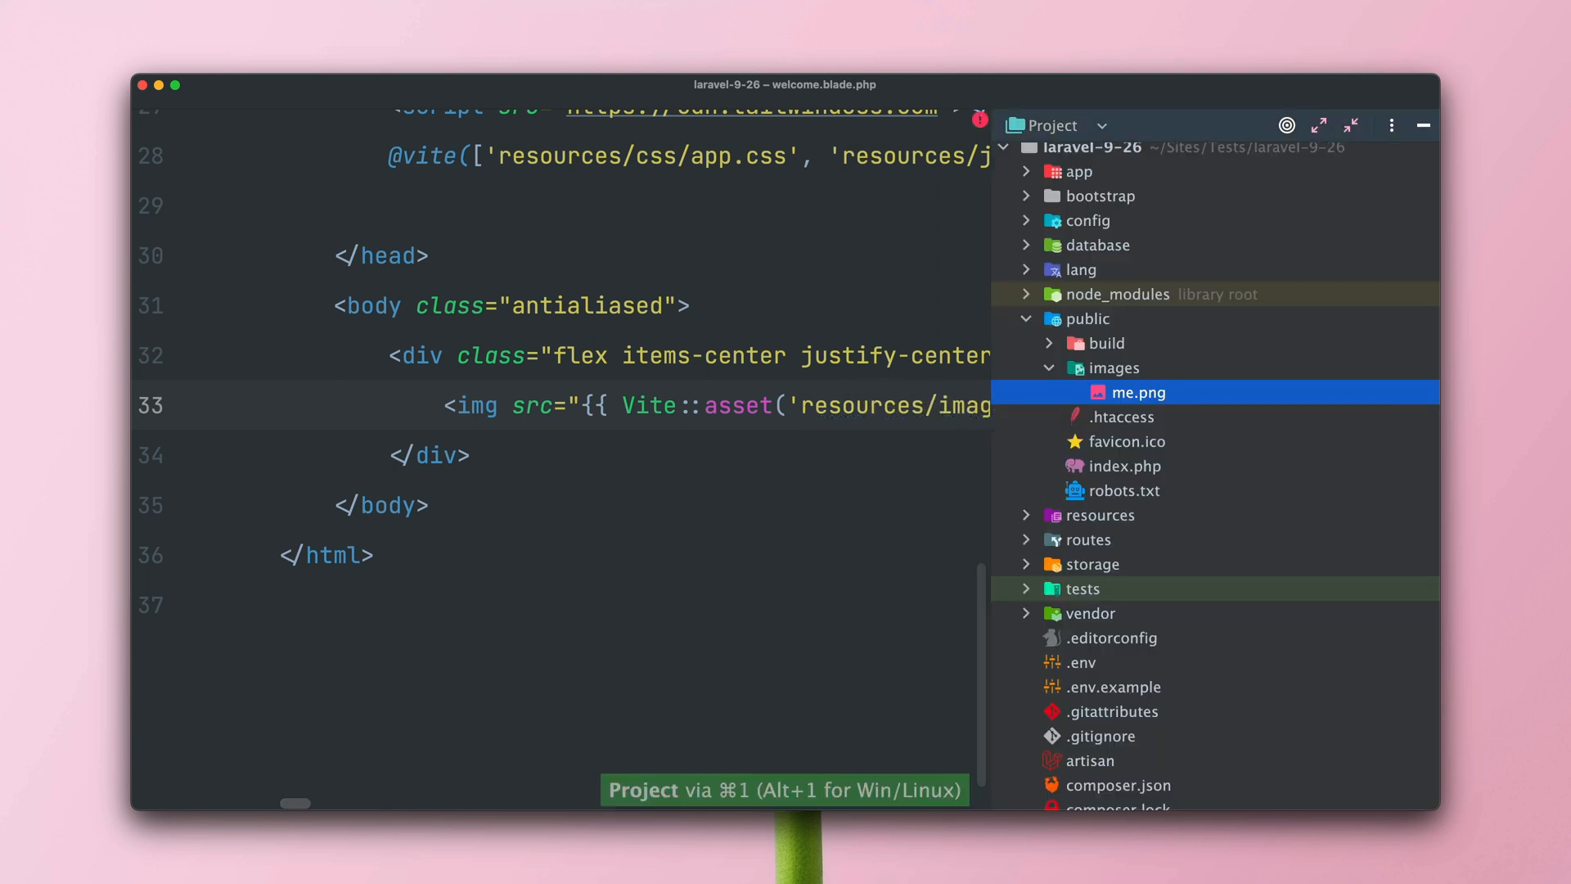
pyautogui.click(1026, 318)
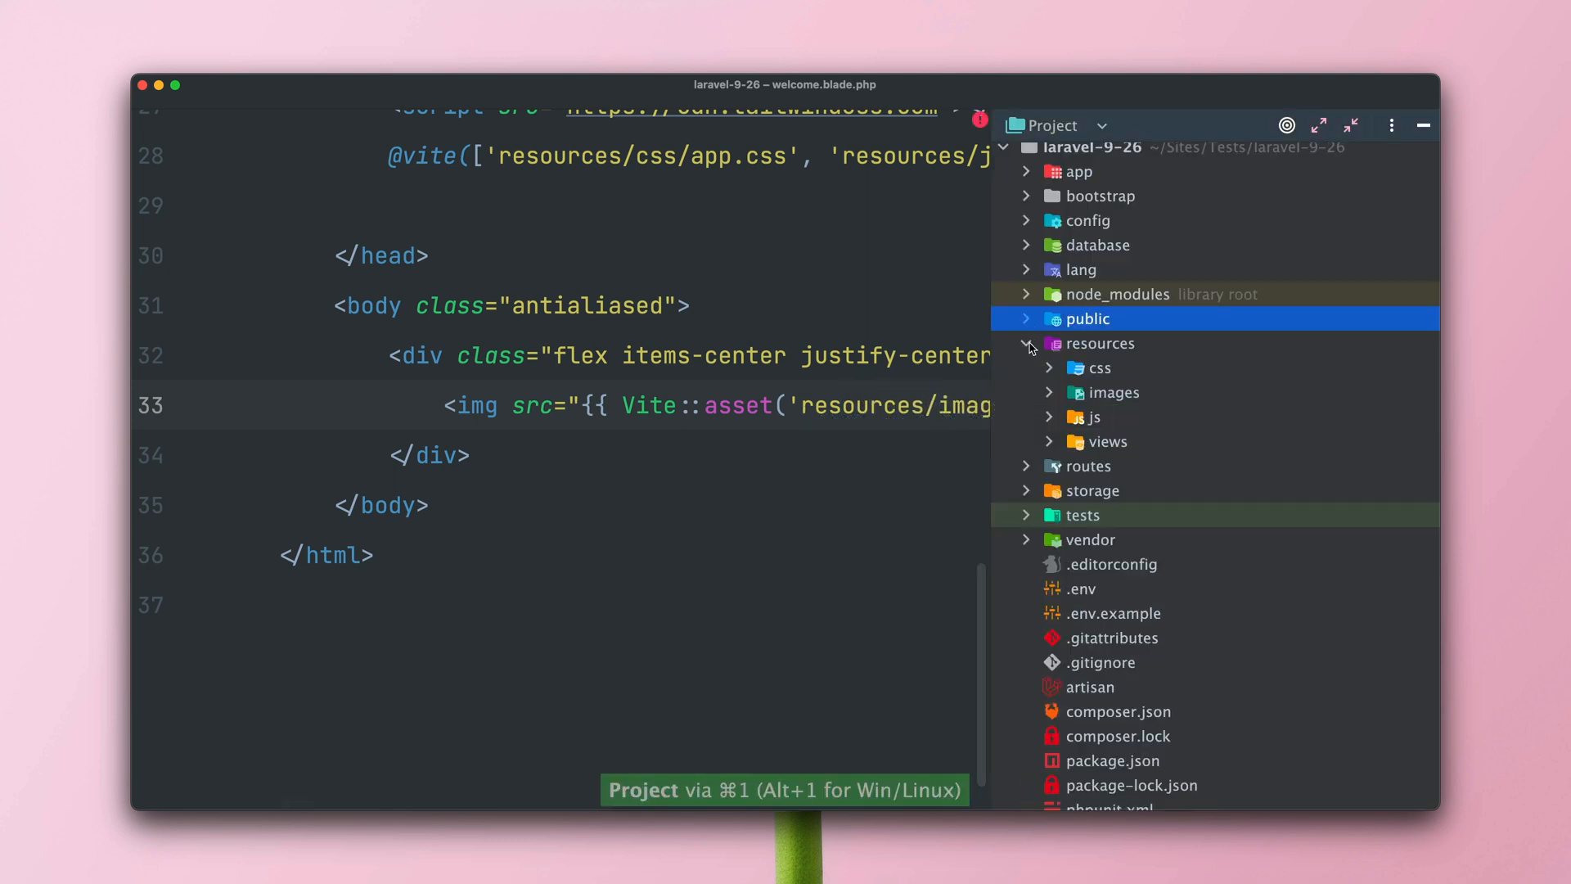
pyautogui.click(1114, 392)
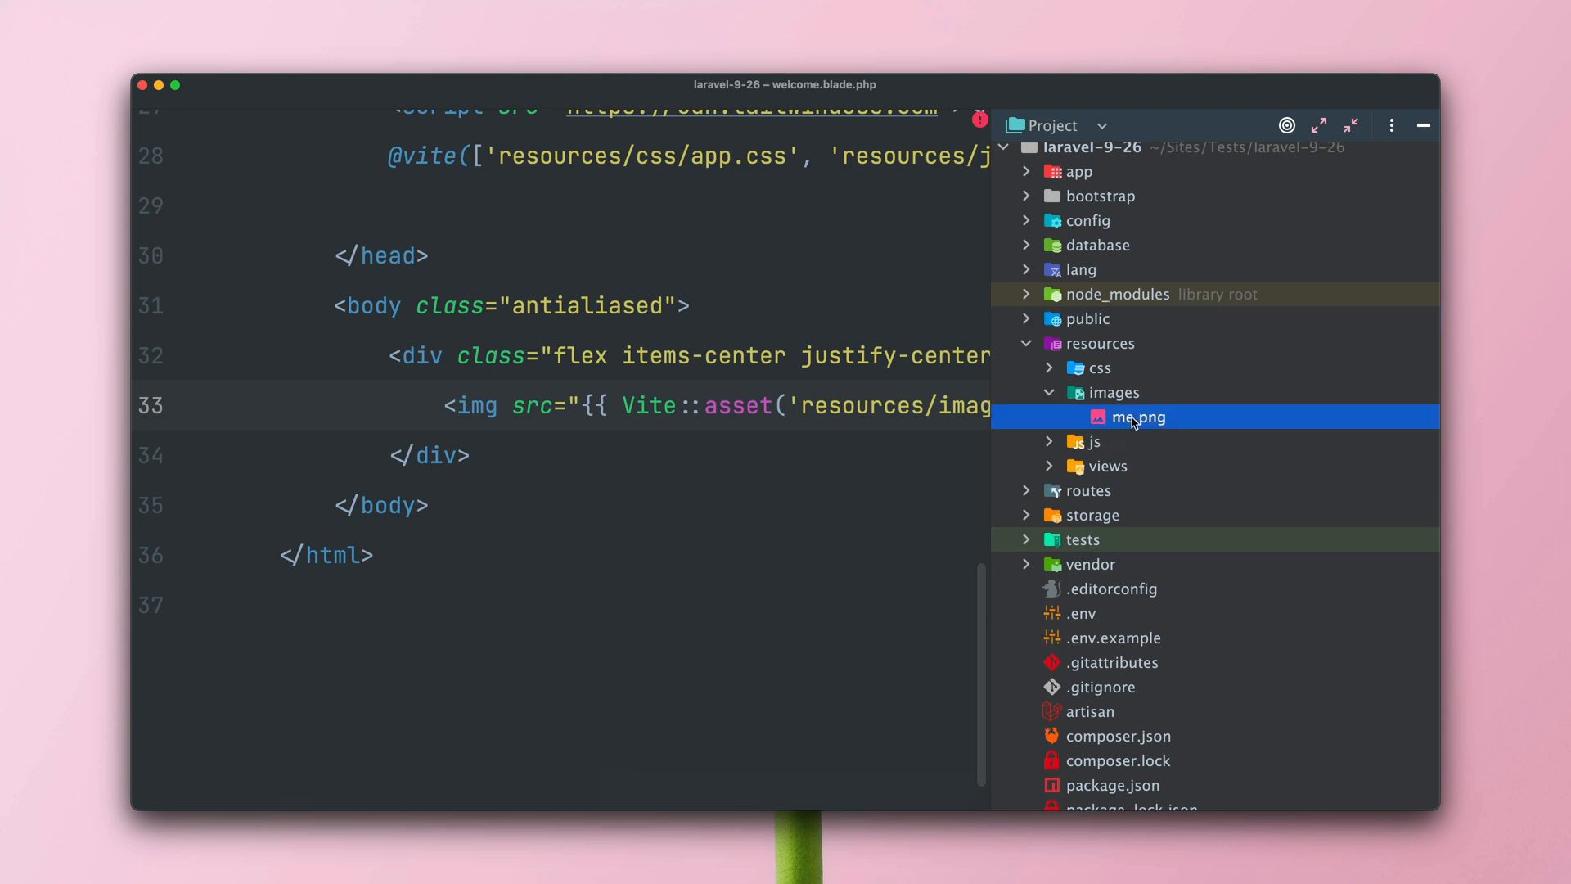
pyautogui.click(1094, 441)
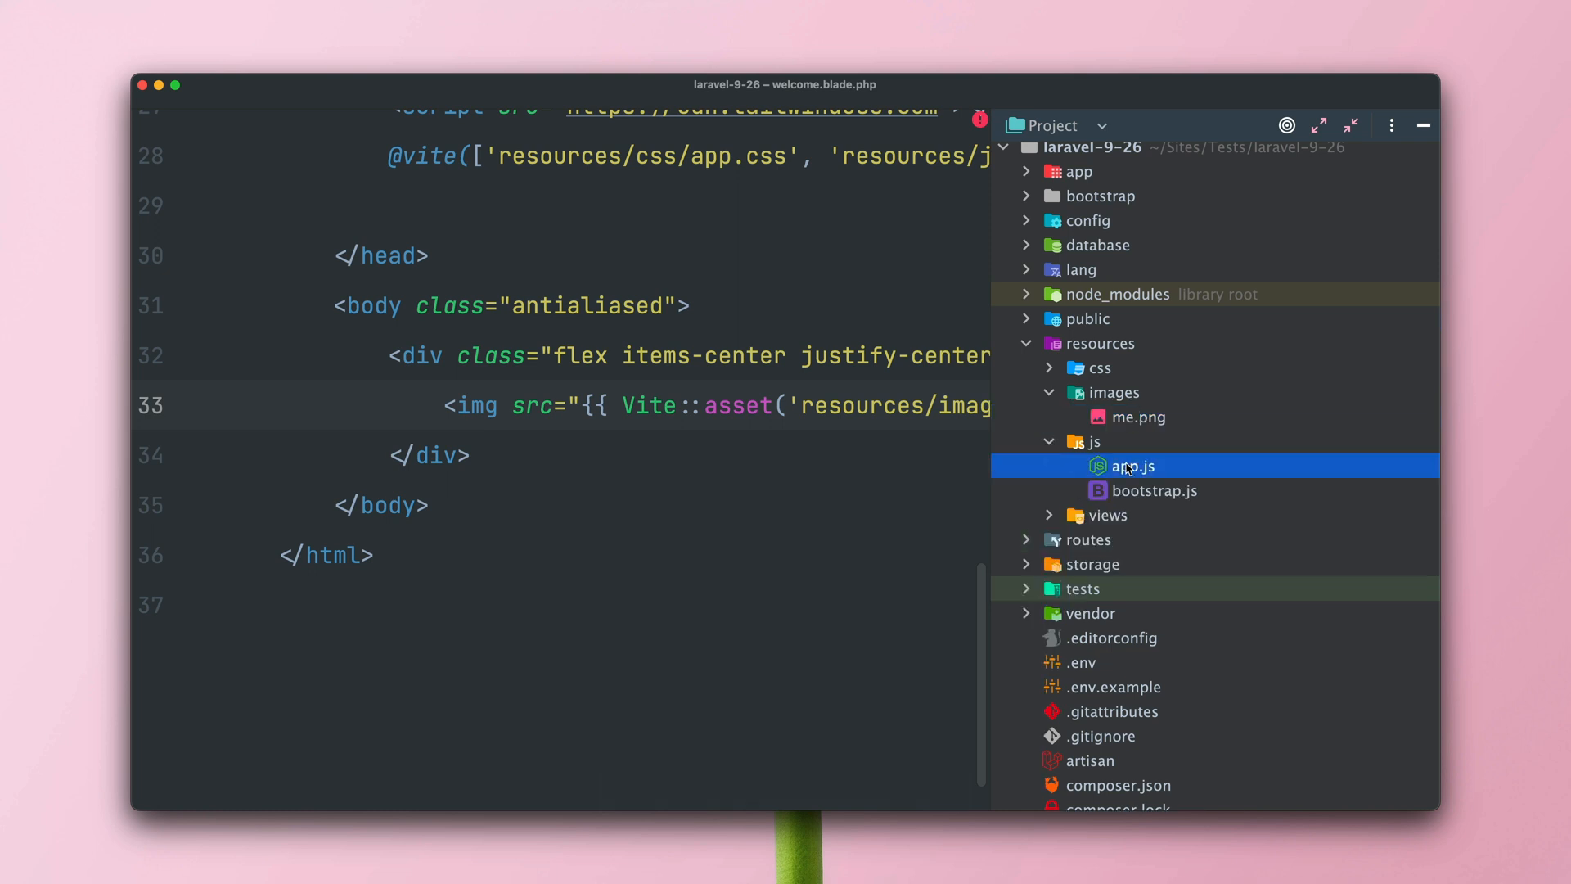
# Add import.meta.glob(['../images/**']) to app.js and run npm run build.
pyautogui.doubleClick(1132, 465)
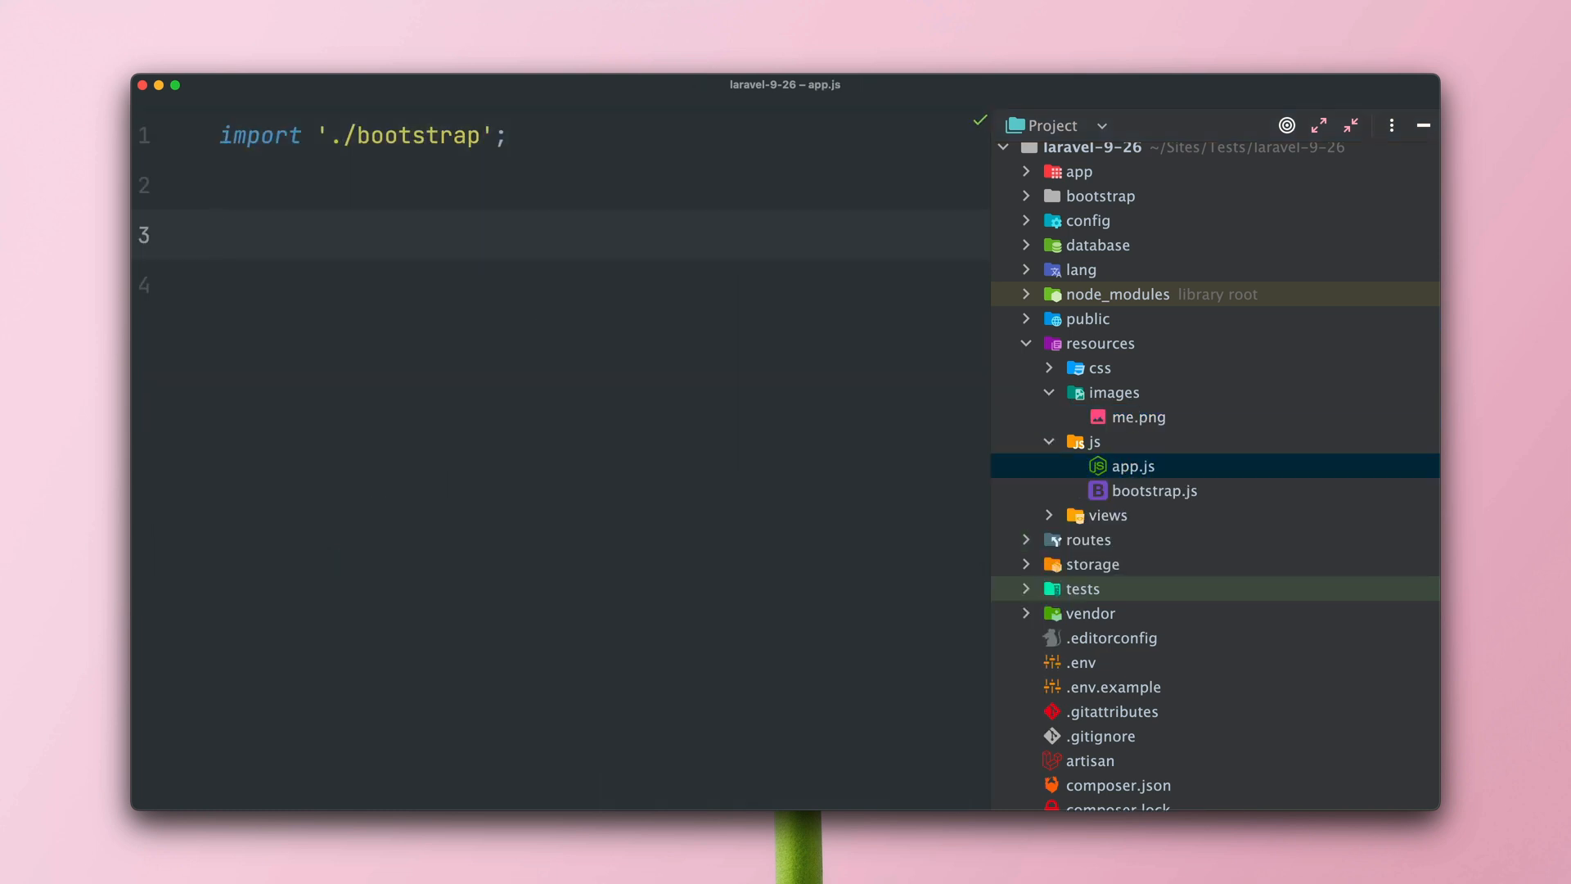
pyautogui.press('cmd+v')
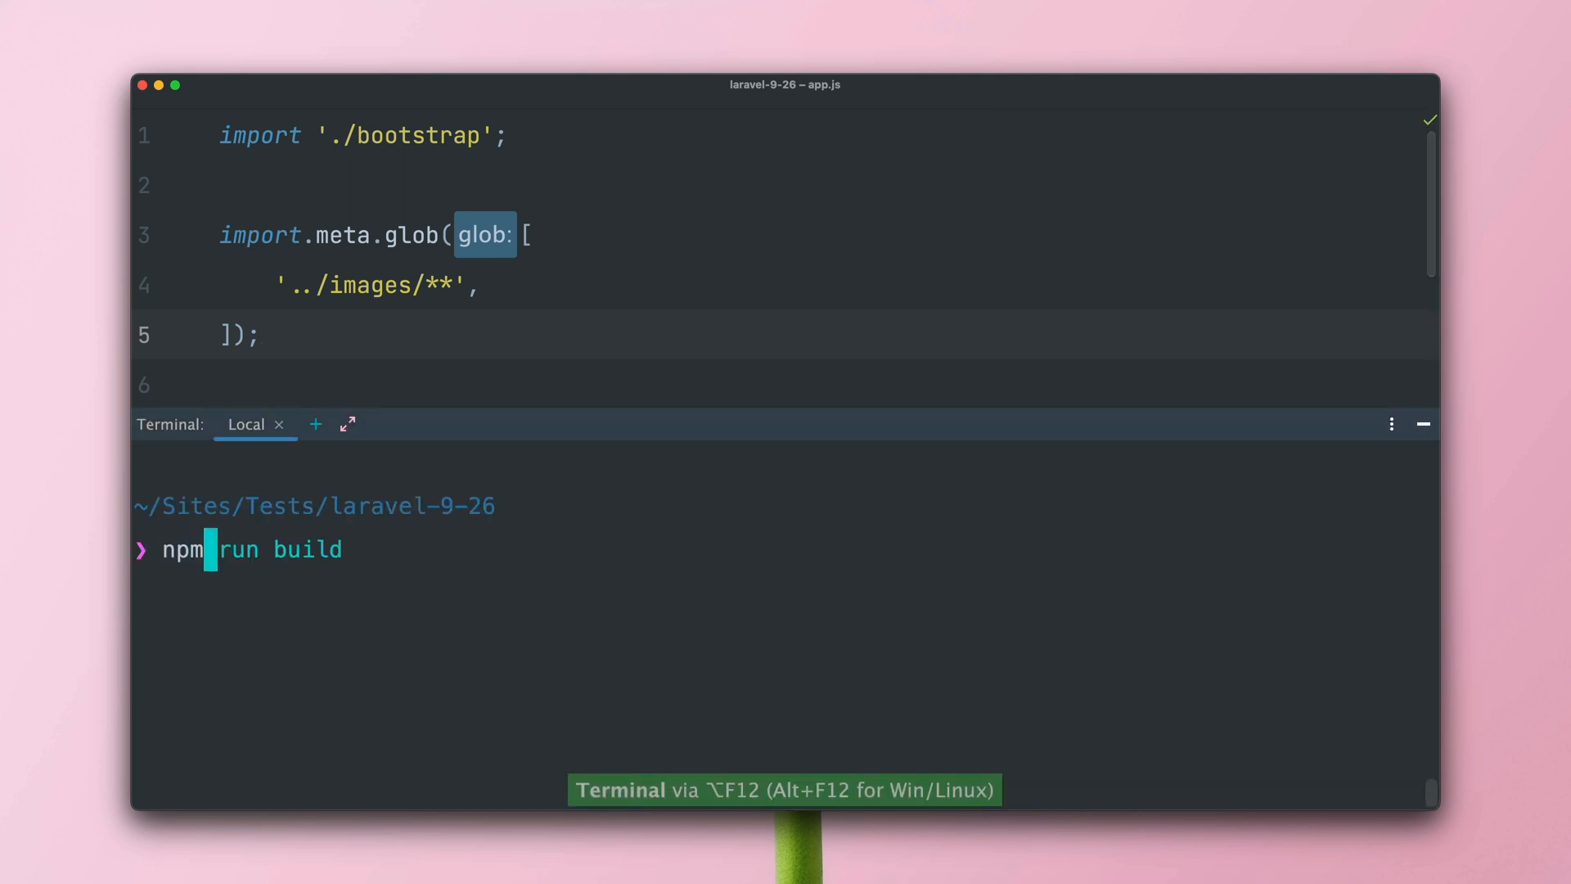
pyautogui.press('Enter')
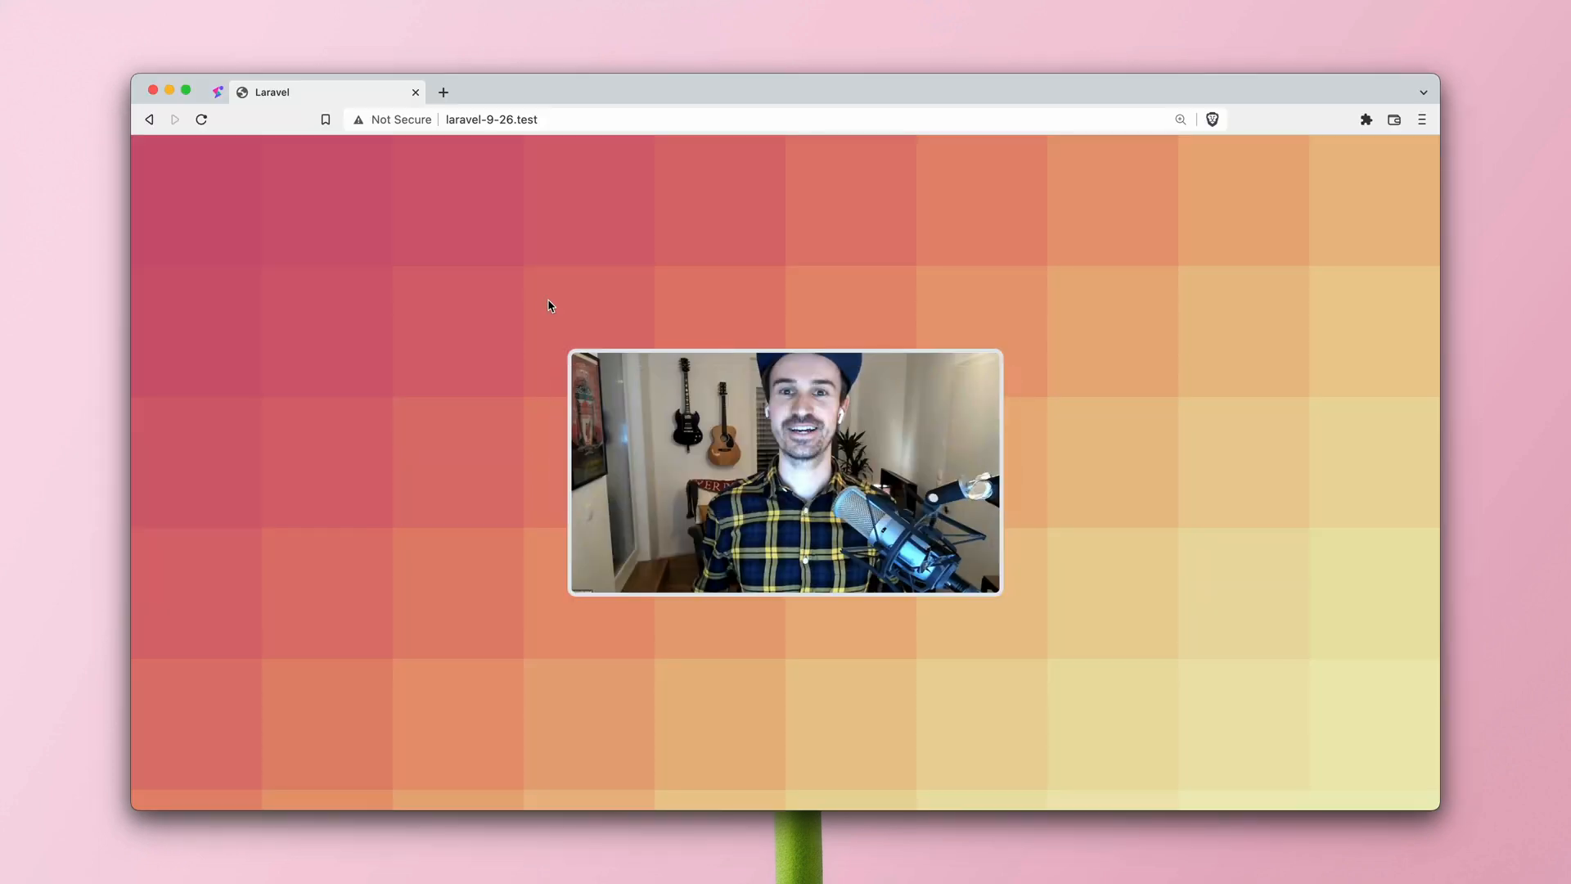
# Inspect the reloaded photo, confirming its source is build/assets/me.8ab78462.png.
pyautogui.rightClick(783, 472)
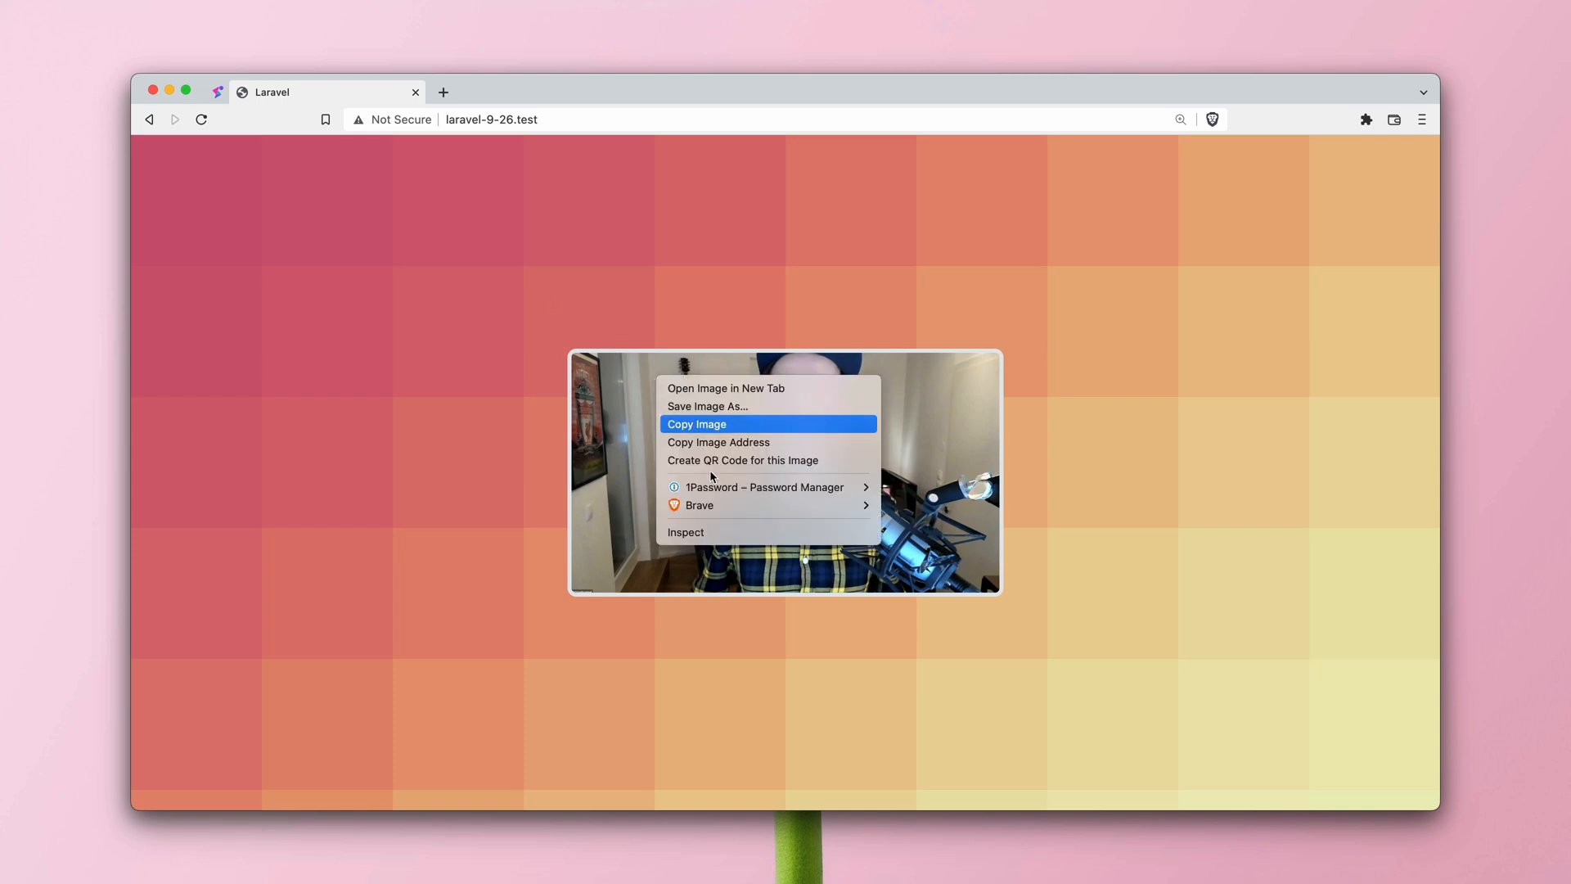
pyautogui.click(685, 532)
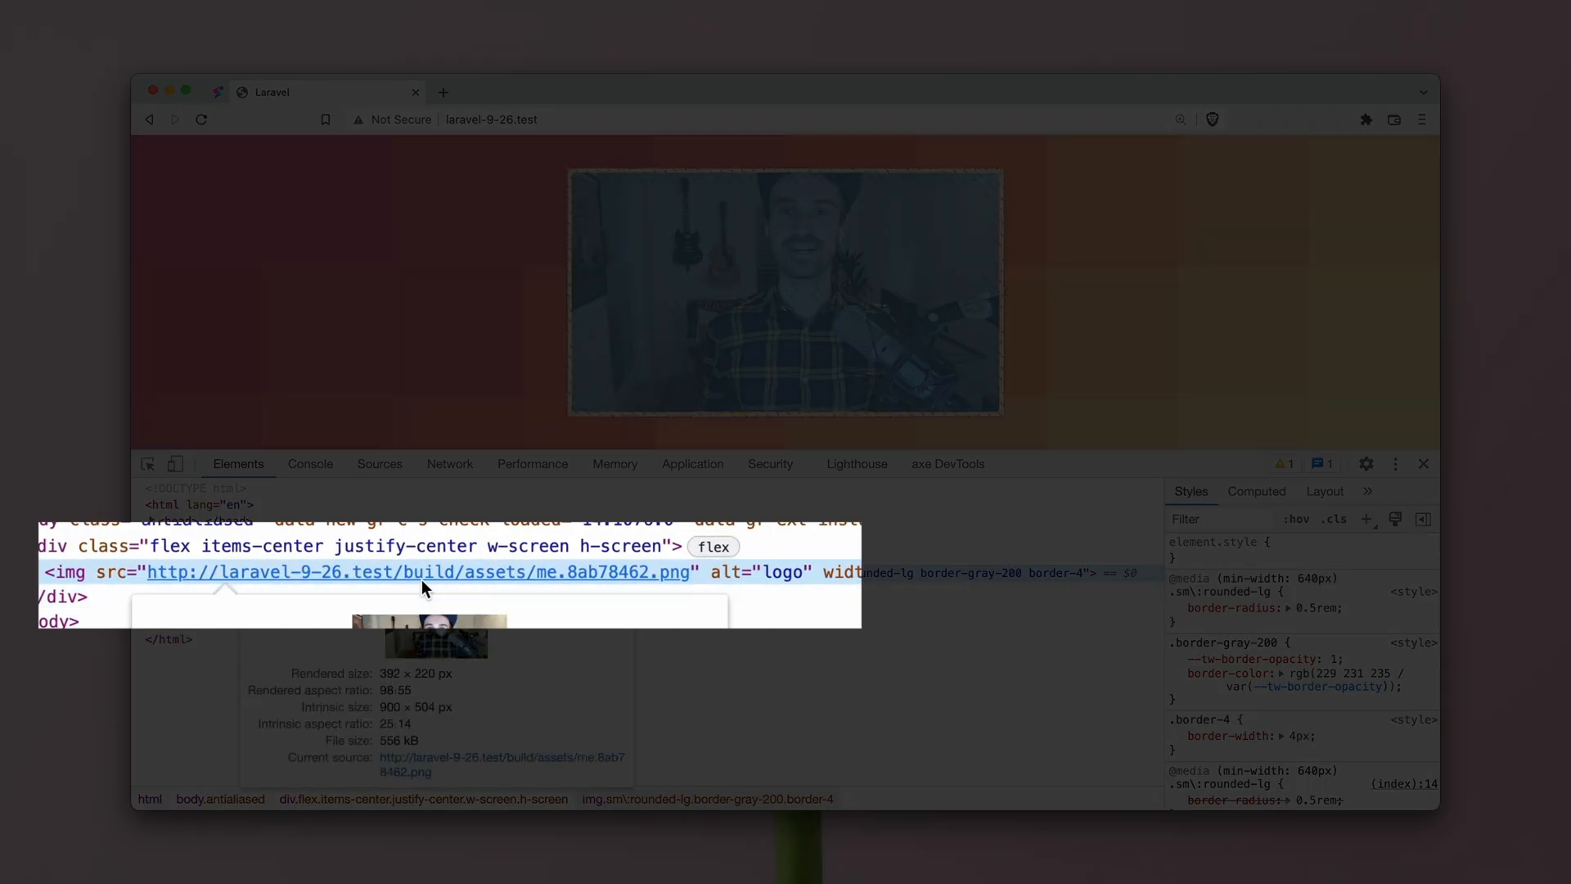
pyautogui.moveTo(607, 585)
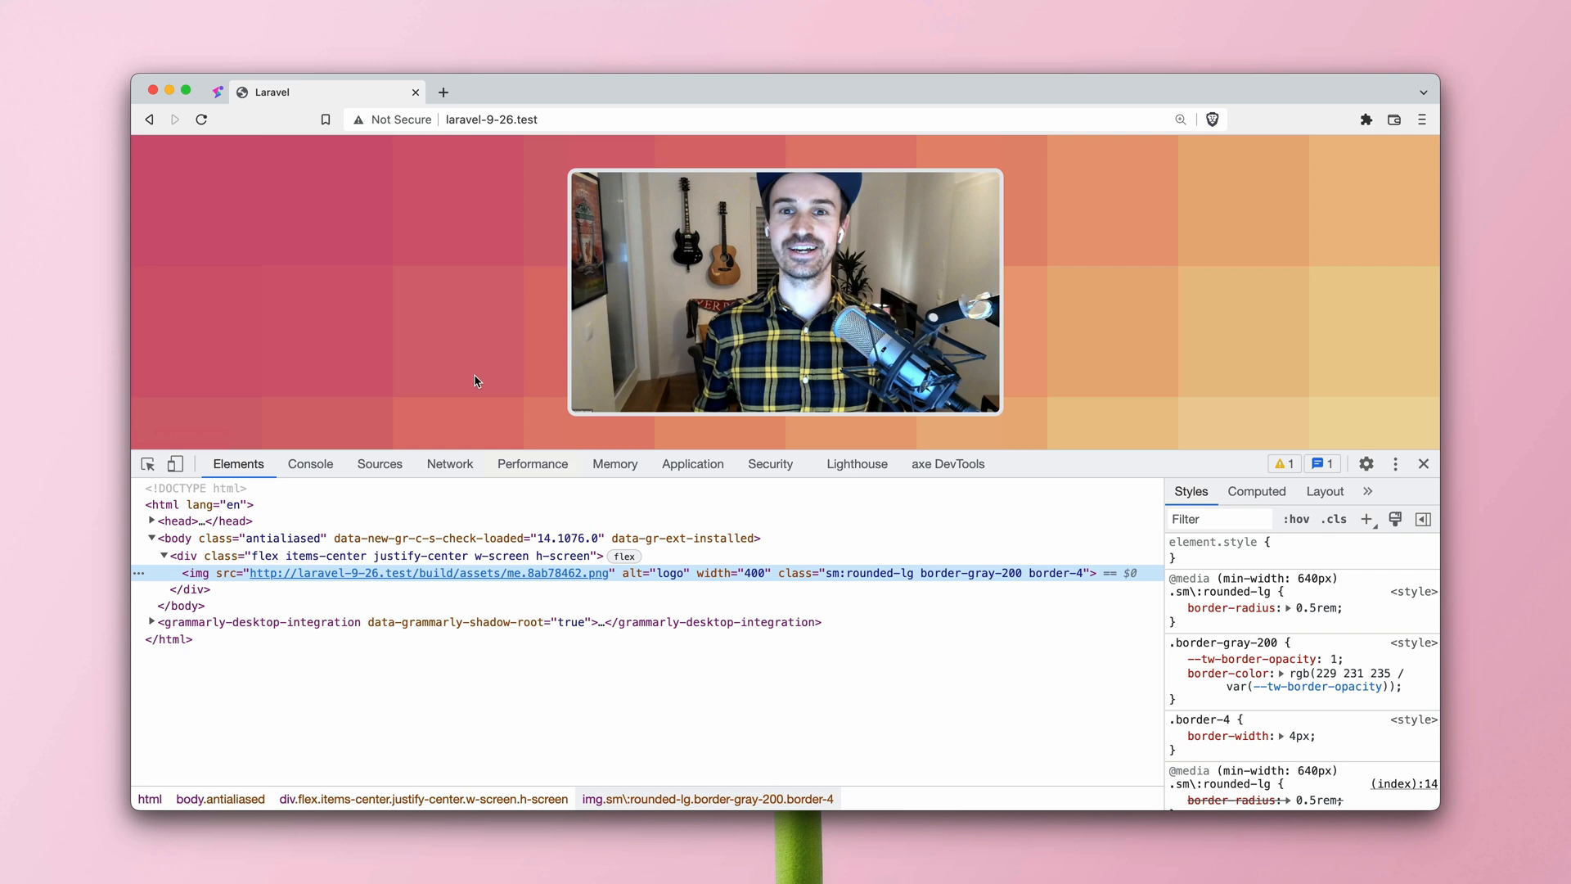
pyautogui.click(1423, 463)
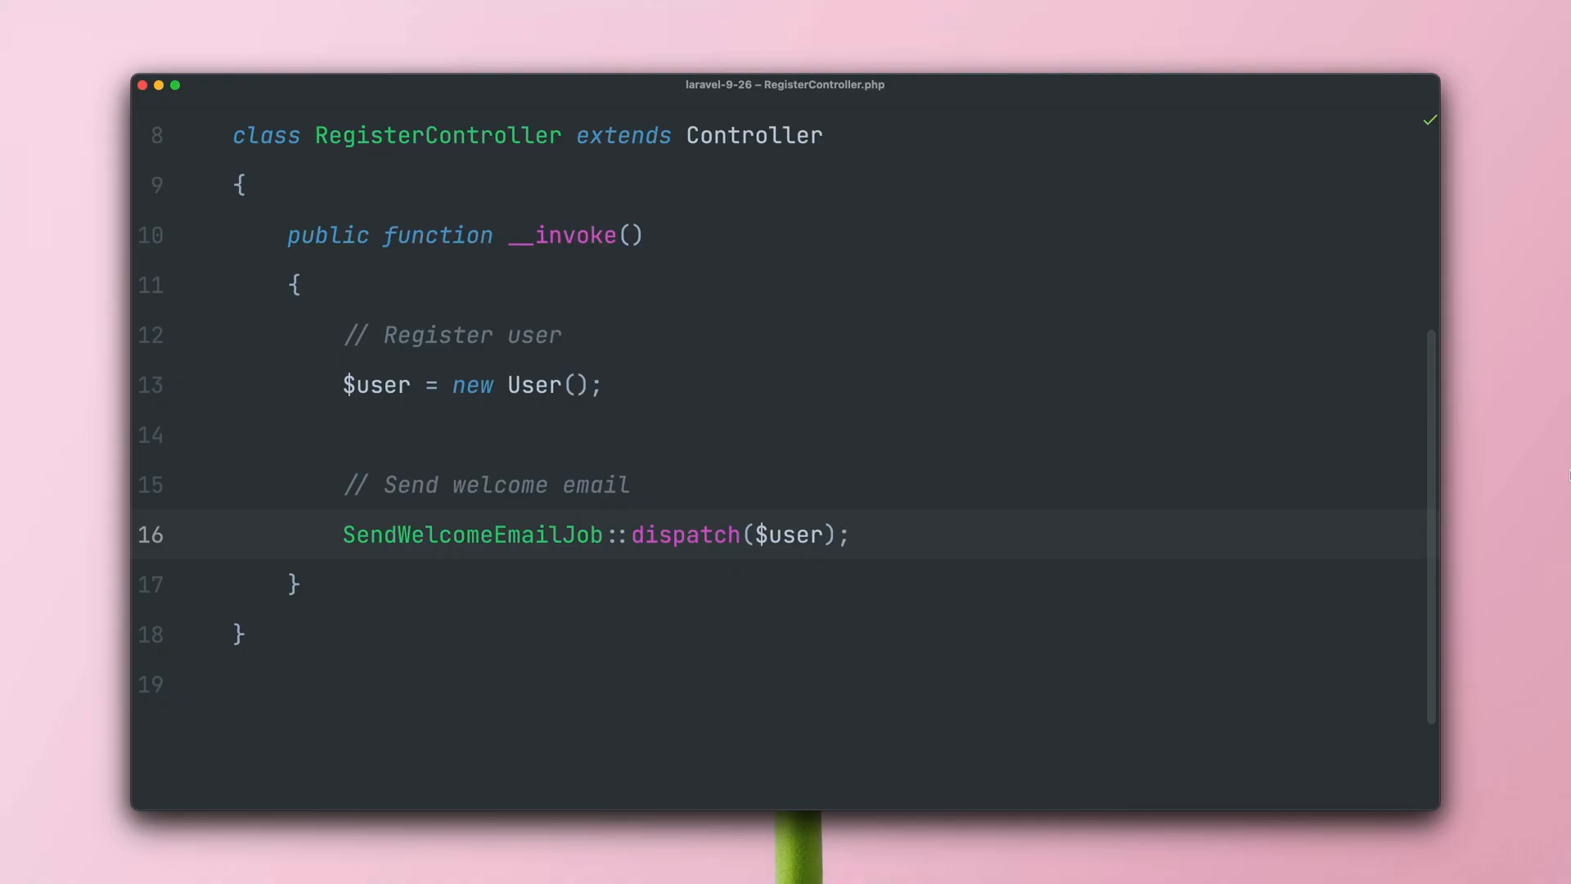
# Change the job call to SendWelcomeEmailJob::dispatchIf(fn($job) => $user->notificationsEnabled()).
pyautogui.doubleClick(686, 535)
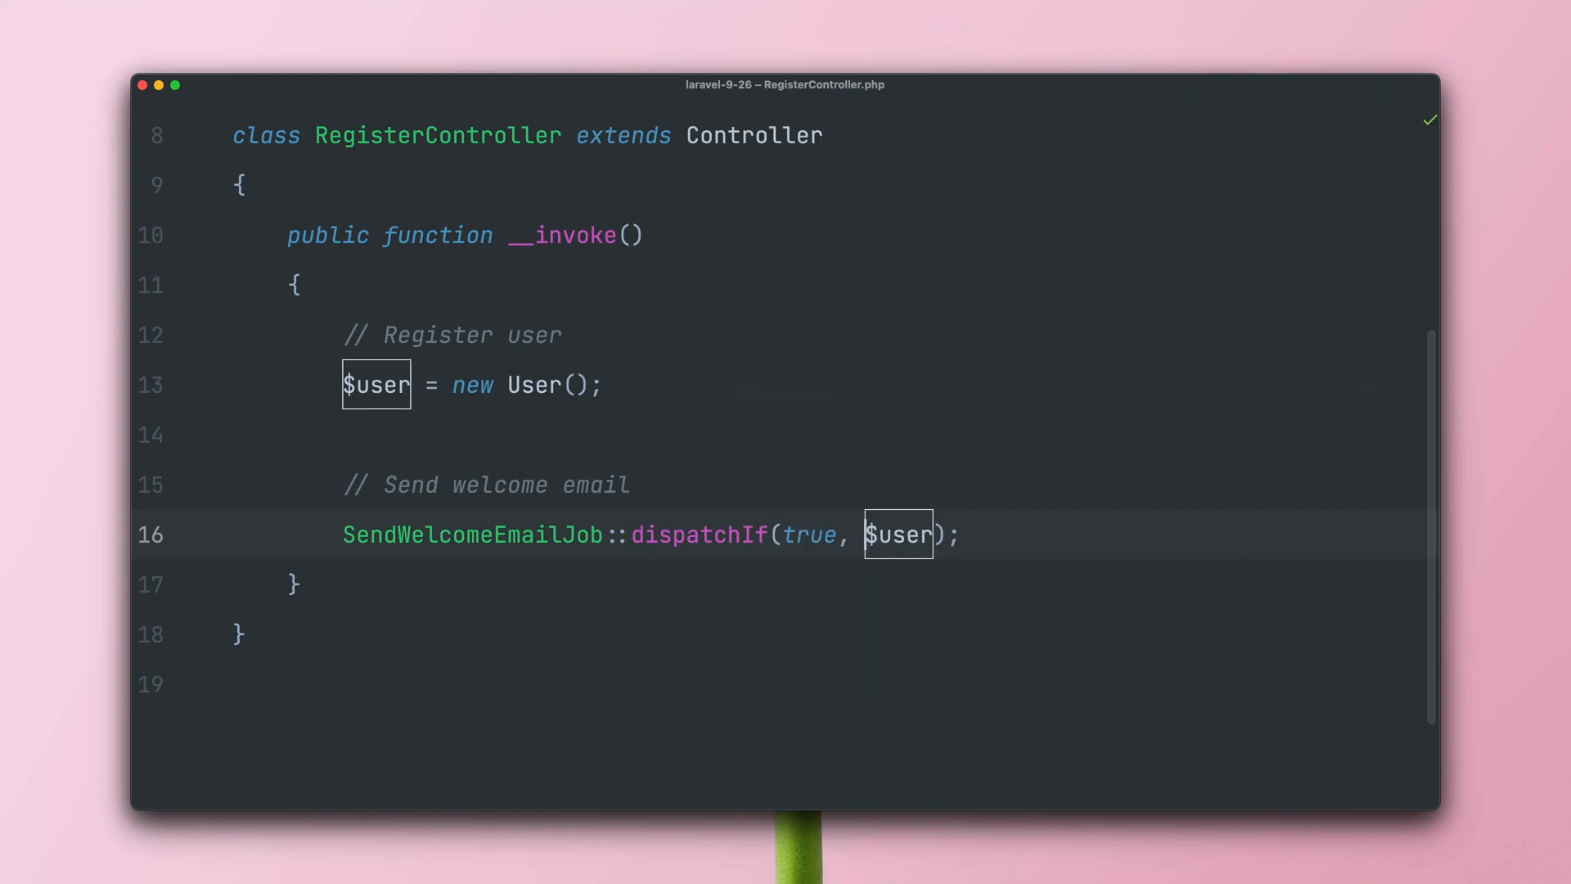
pyautogui.write('fa')
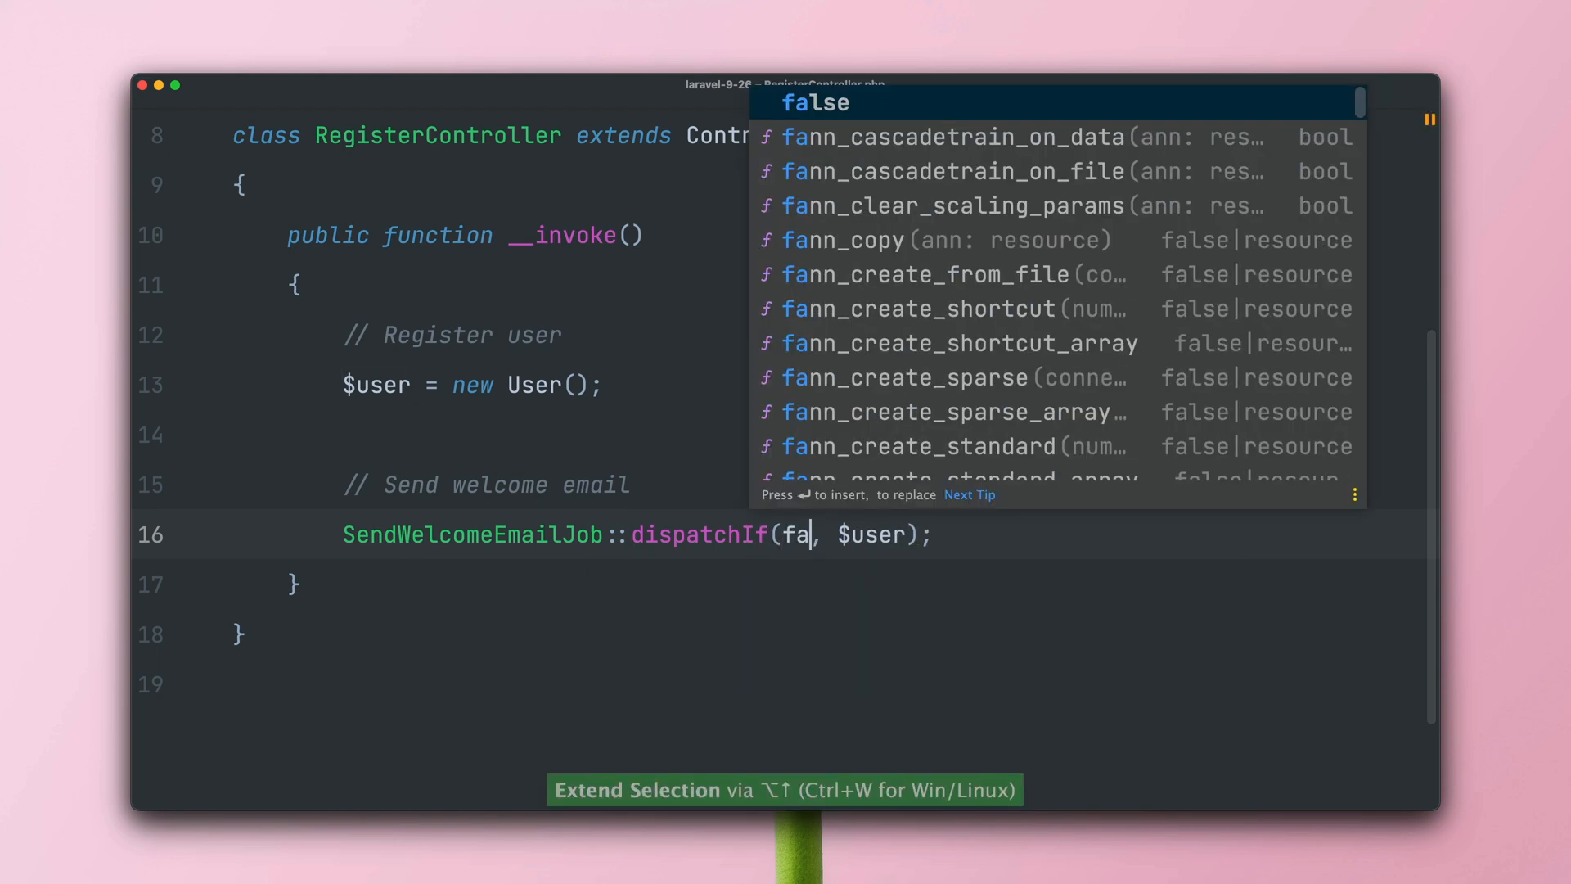
pyautogui.press('Enter')
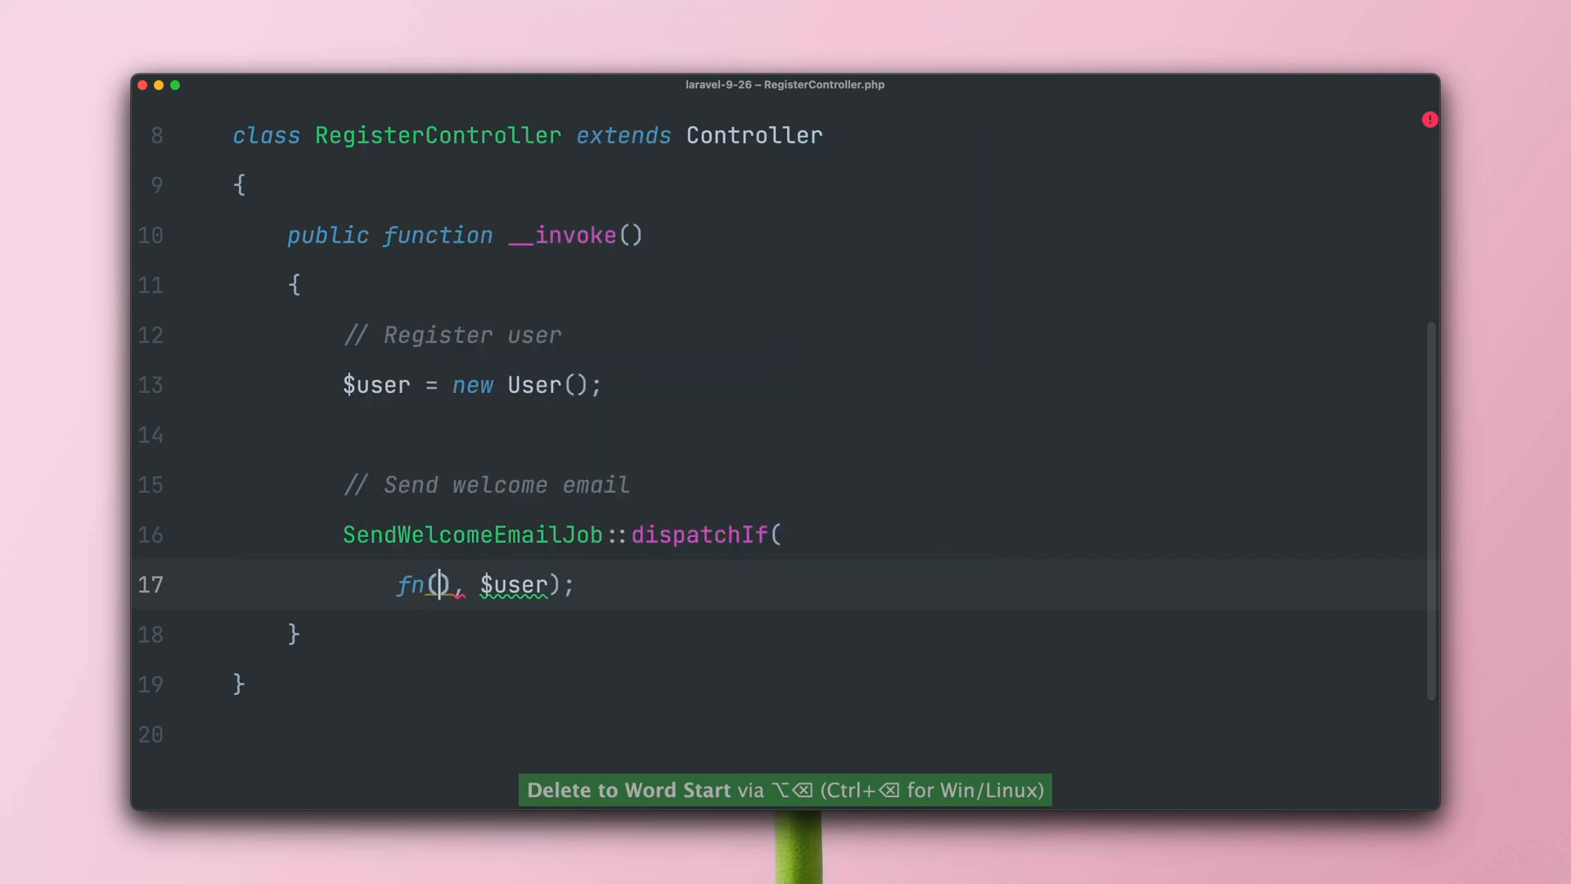
pyautogui.write('$job')
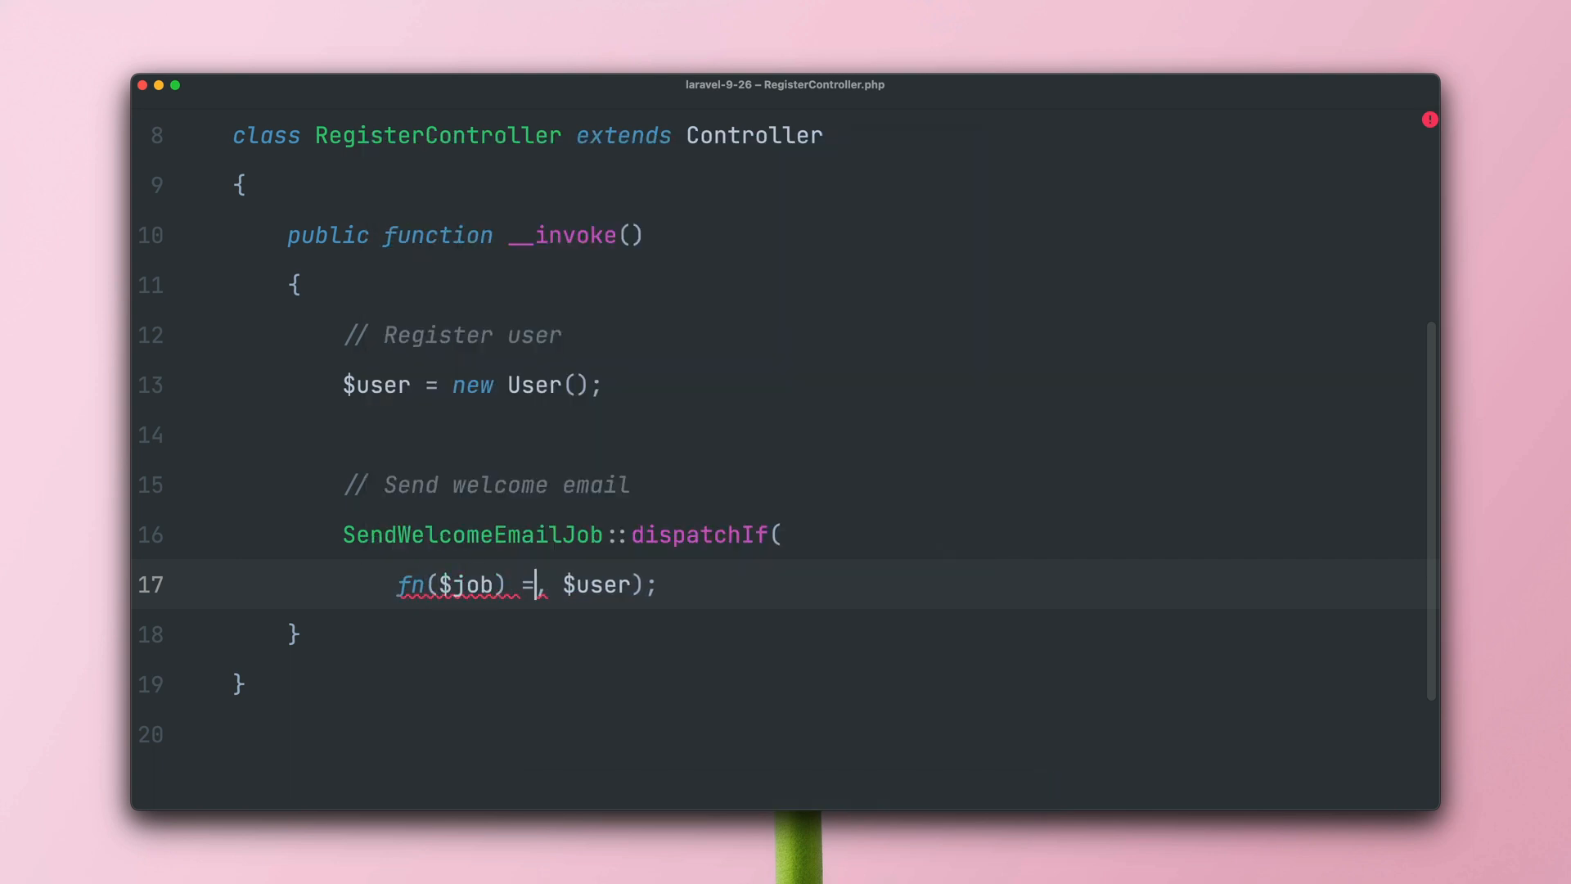
pyautogui.write('> $user-')
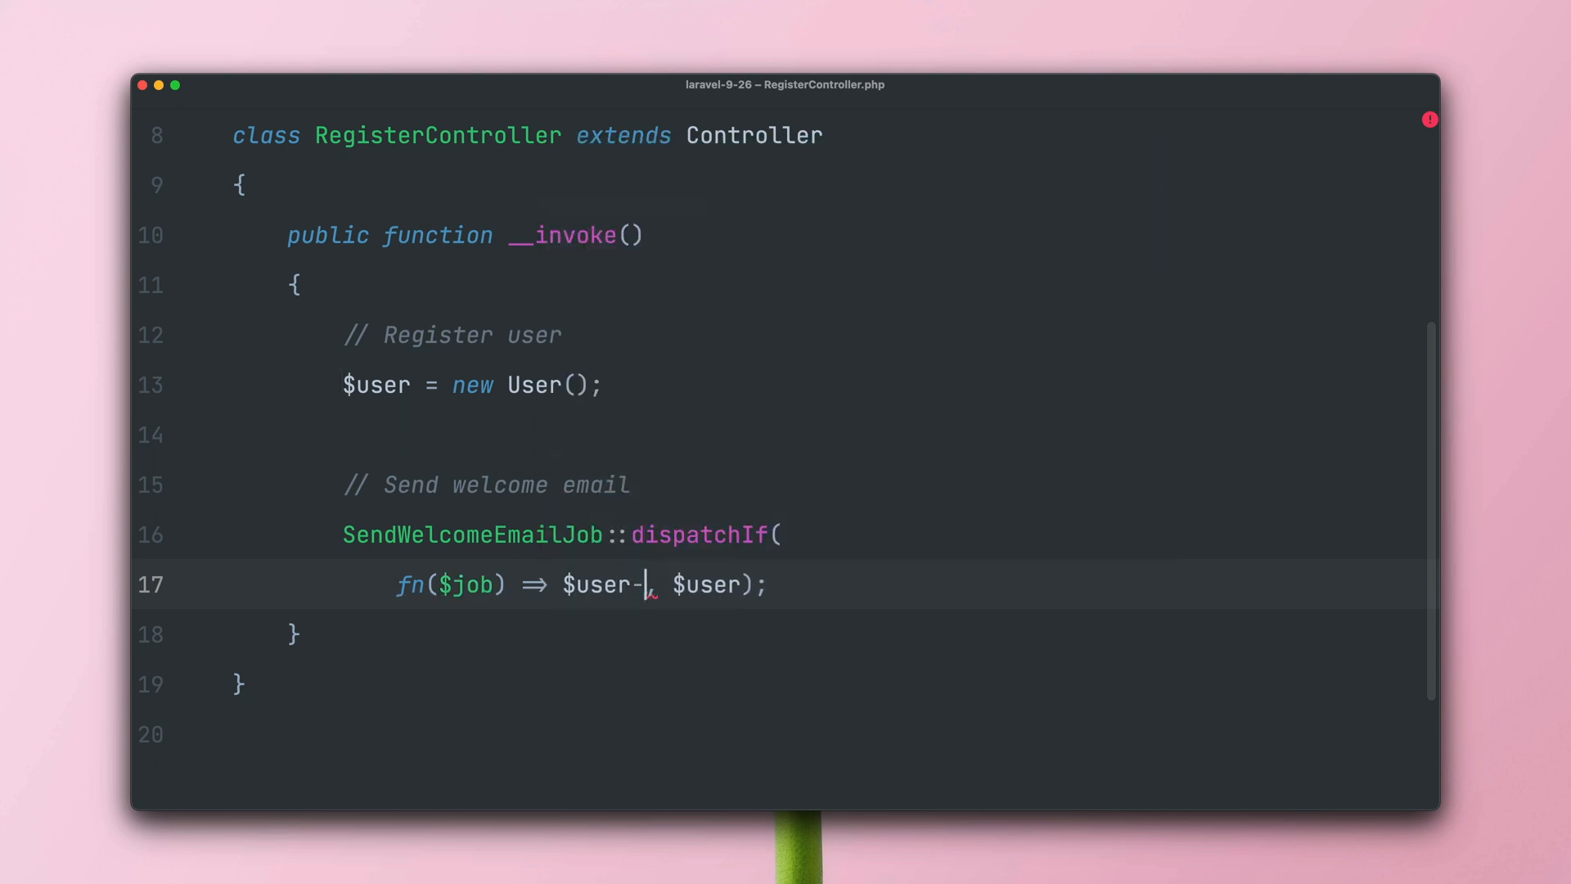
pyautogui.write('>ena')
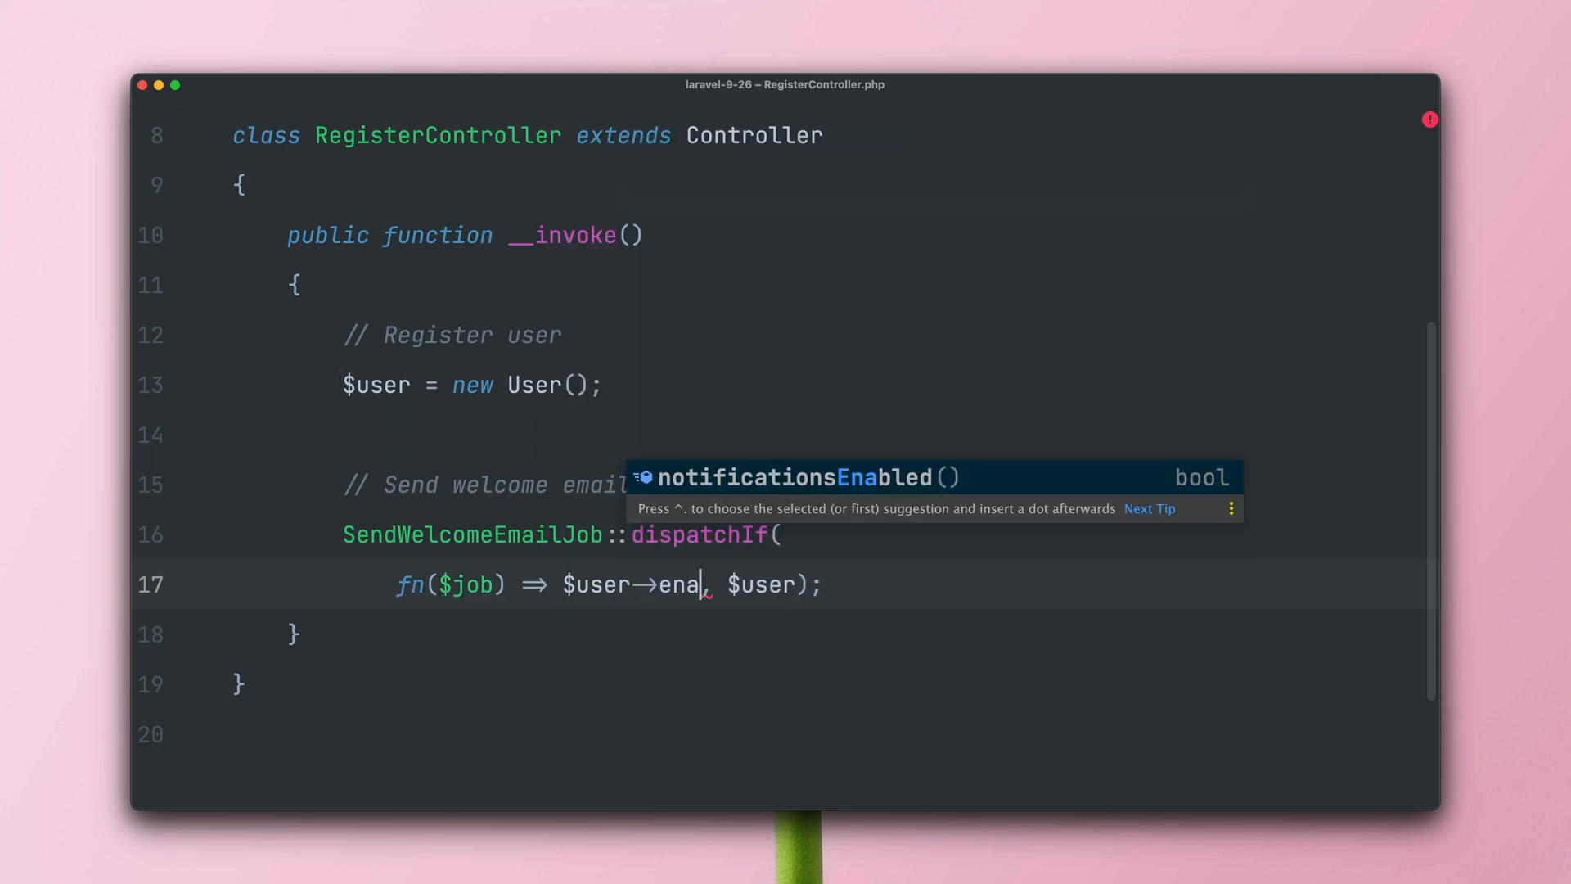
pyautogui.press('Tab')
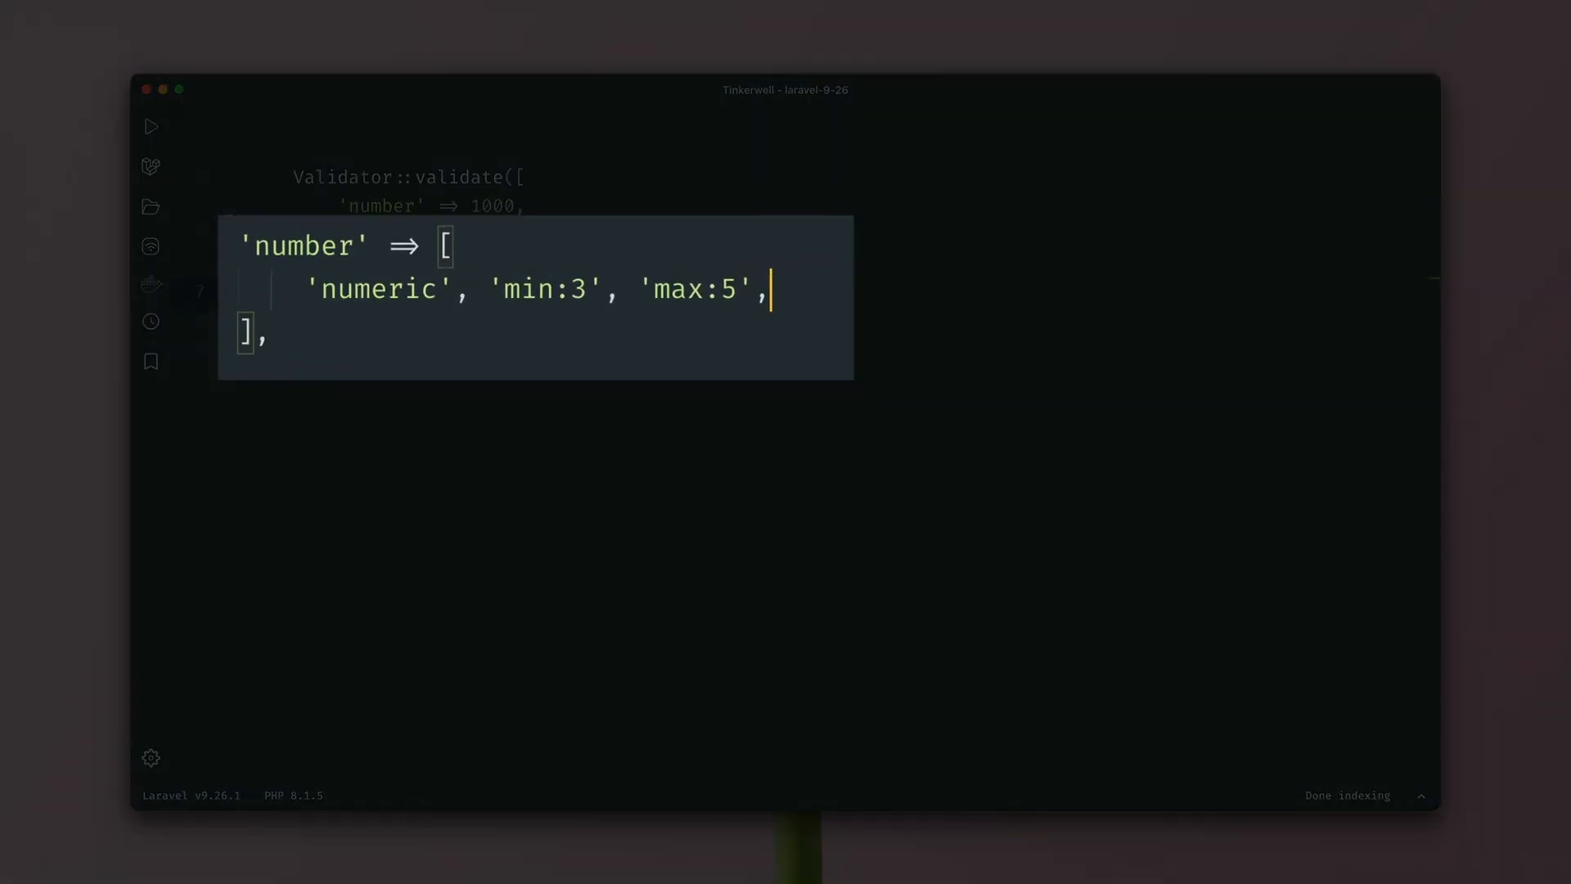
# Run the validation of 1000 with min:3 and max:5, then rerun with max:1005.
pyautogui.click(150, 126)
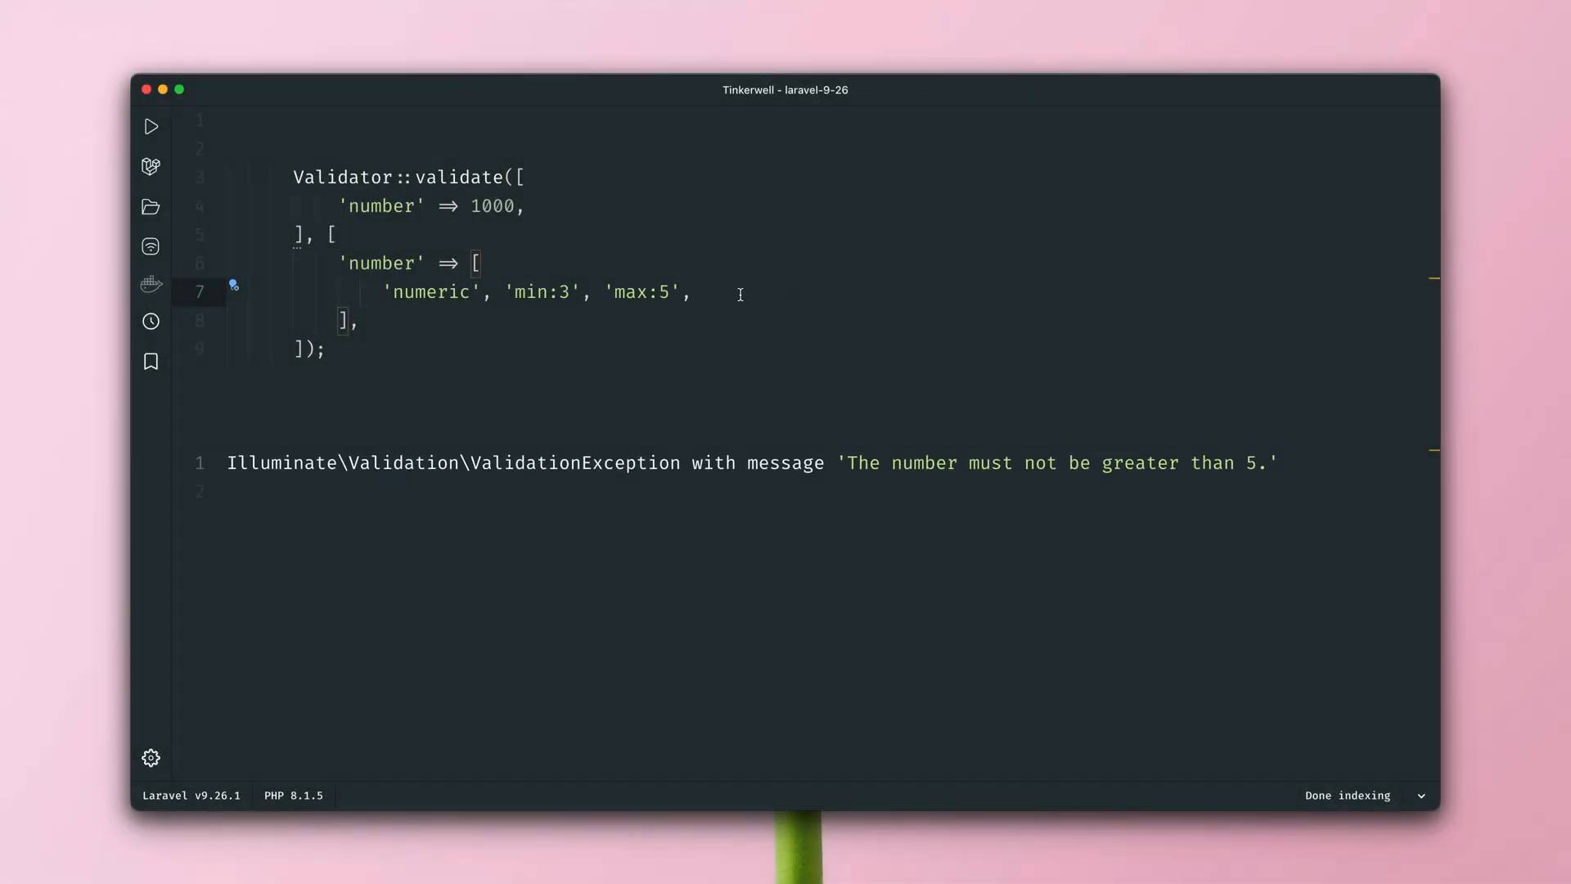
pyautogui.write('100')
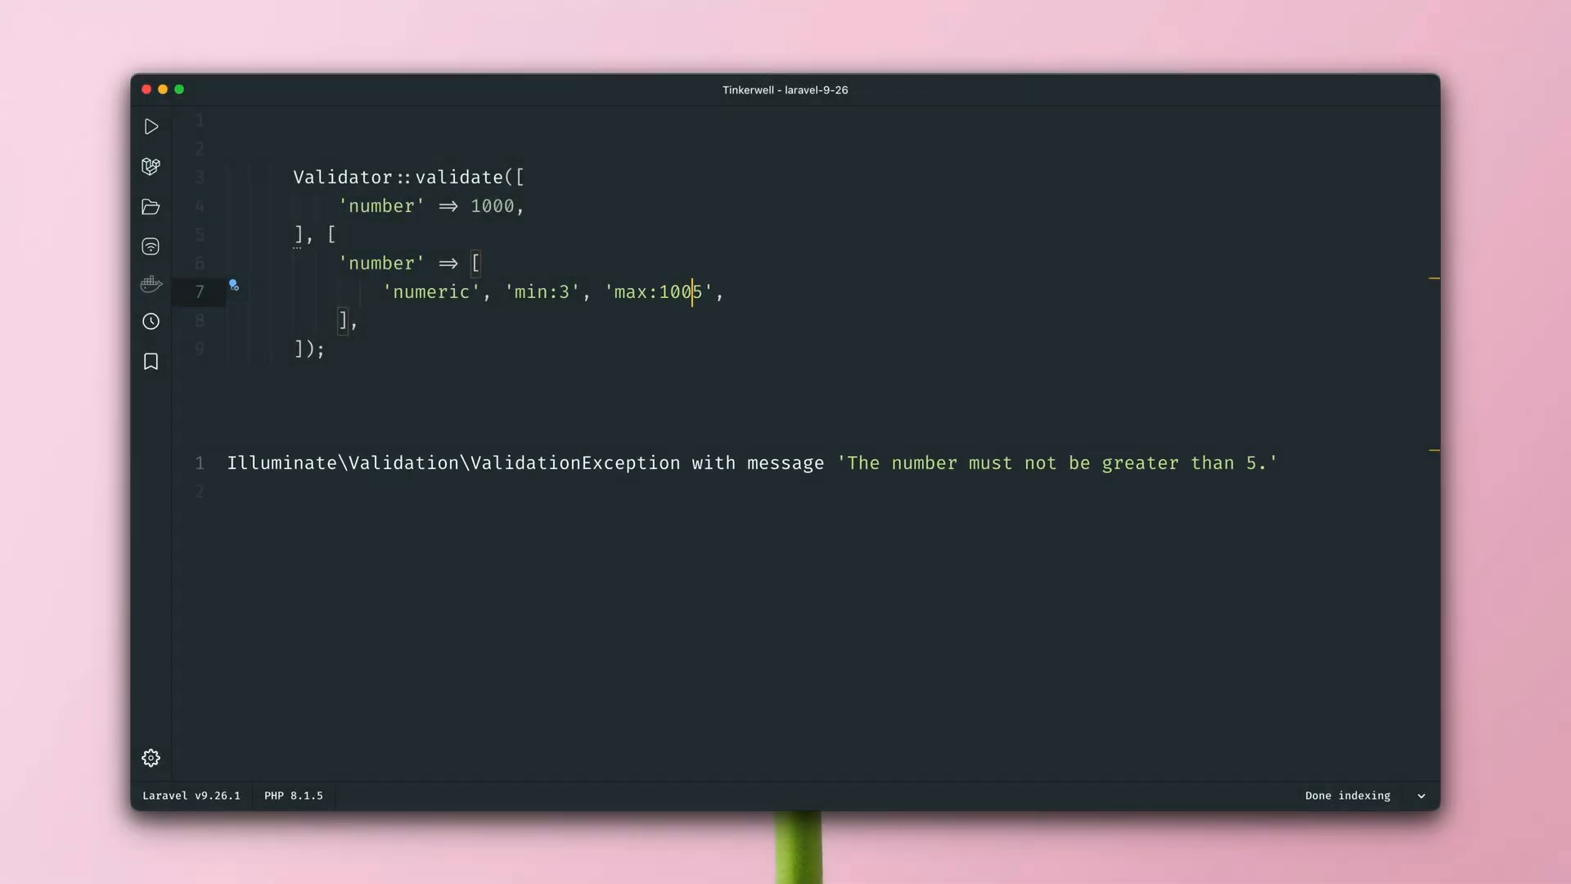
pyautogui.click(151, 126)
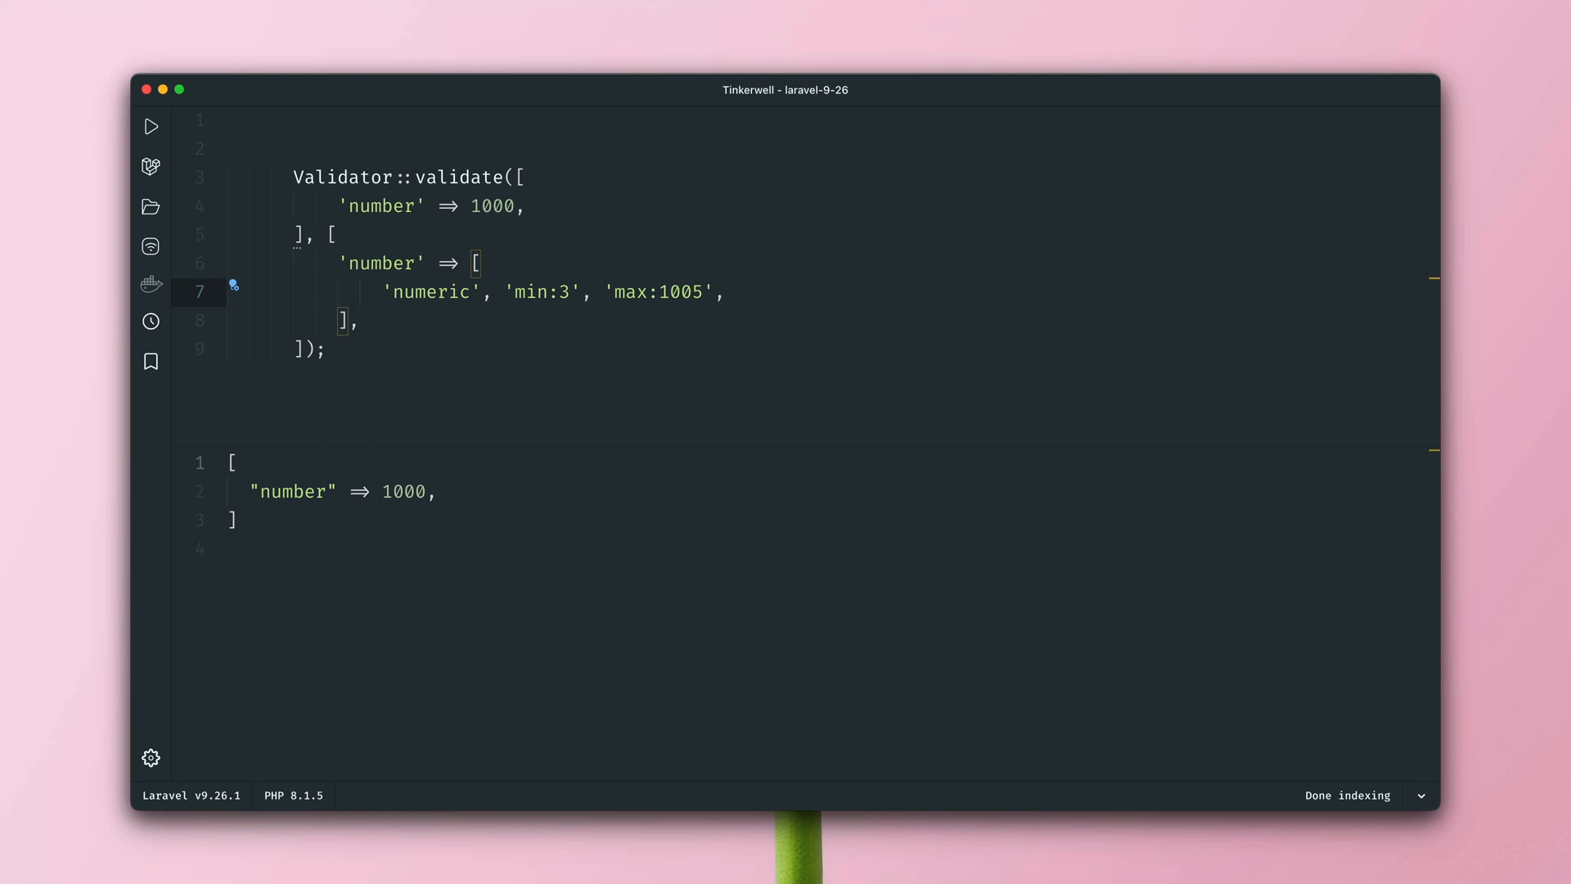
# Switch the rules to min_digits:3 and max_digits:5 and run the script.
pyautogui.write('_d')
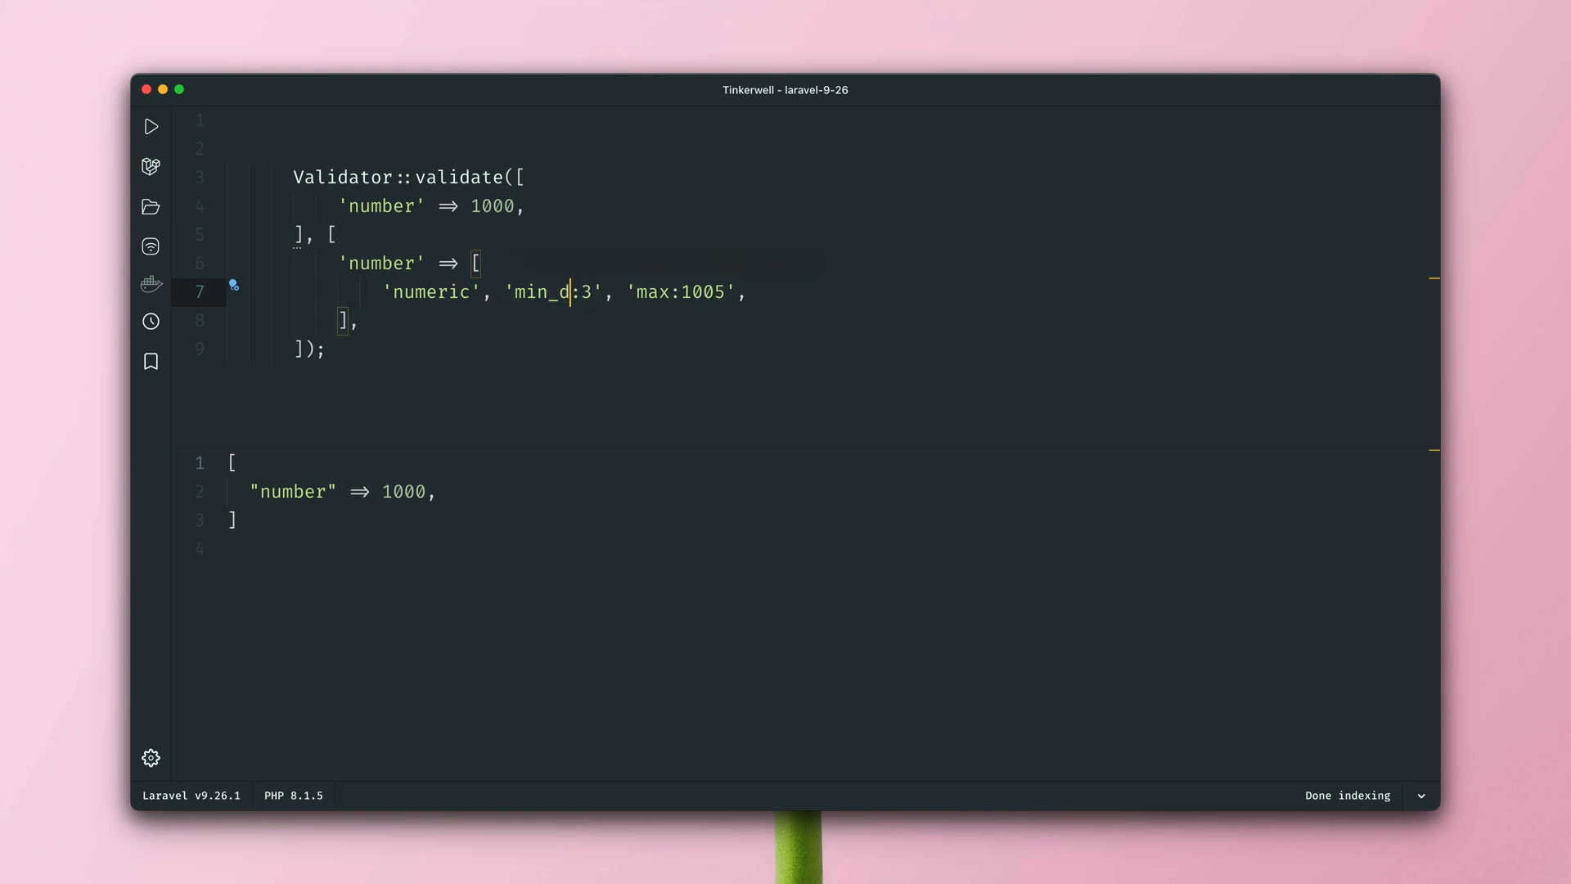
pyautogui.write('igits')
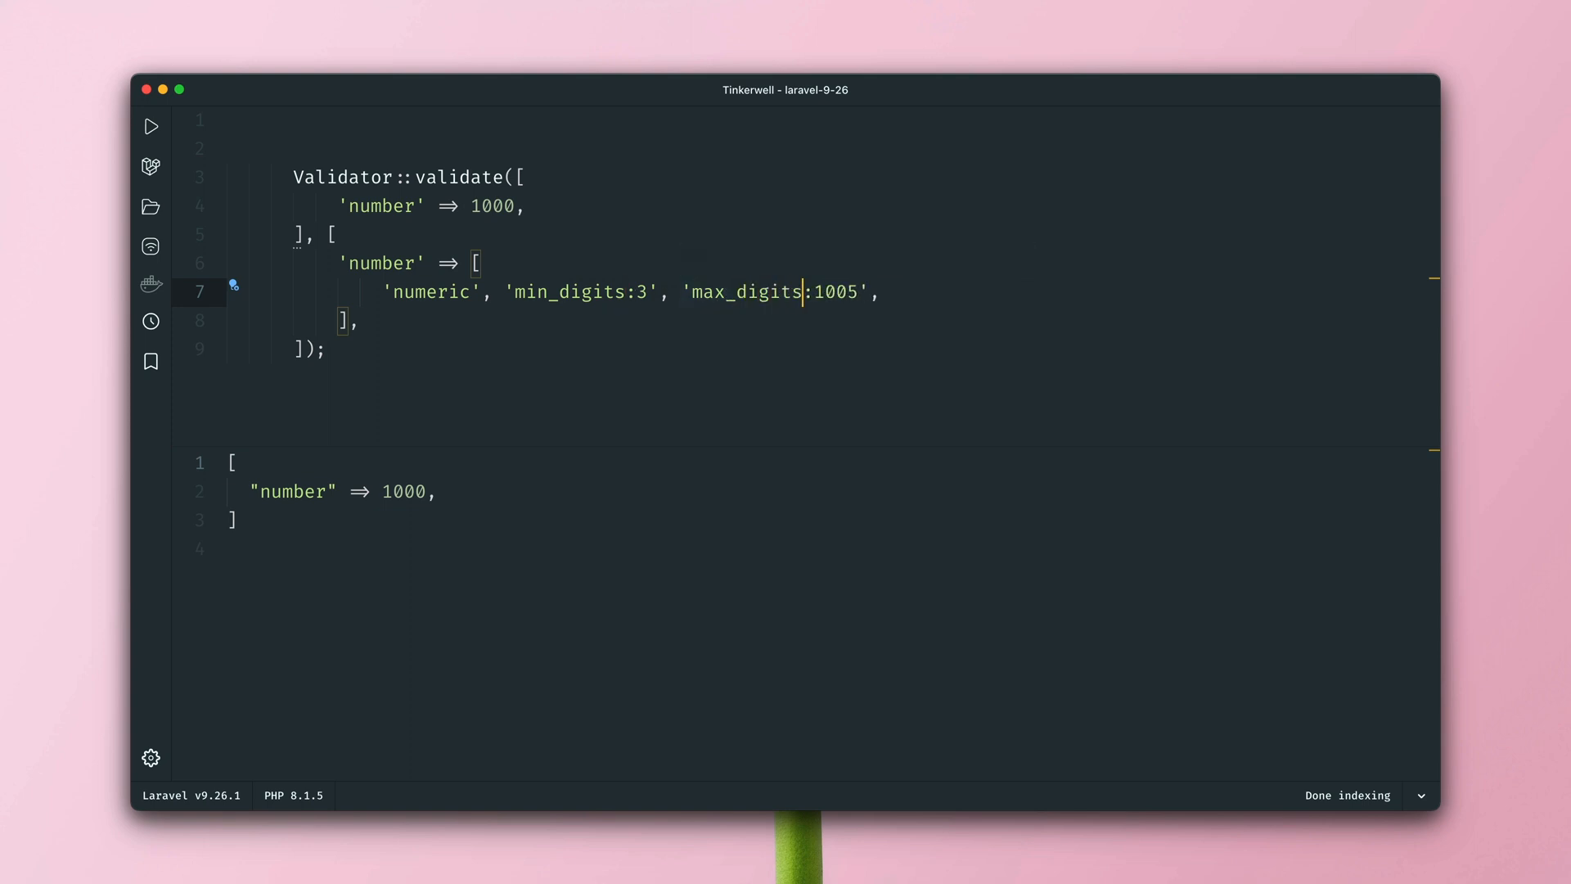
pyautogui.write('5')
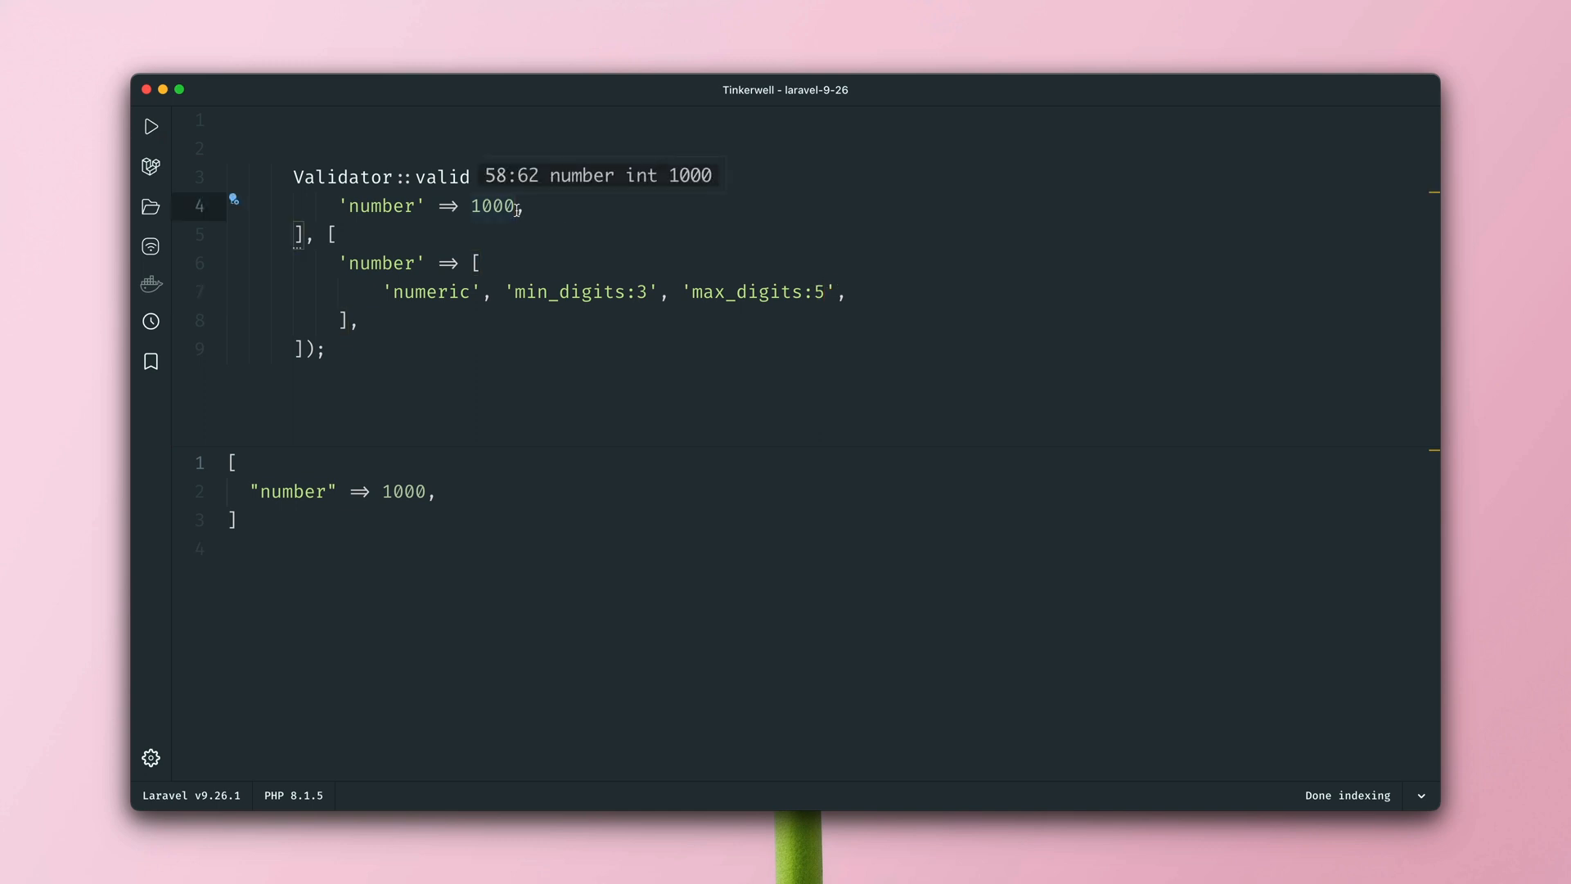
pyautogui.click(151, 126)
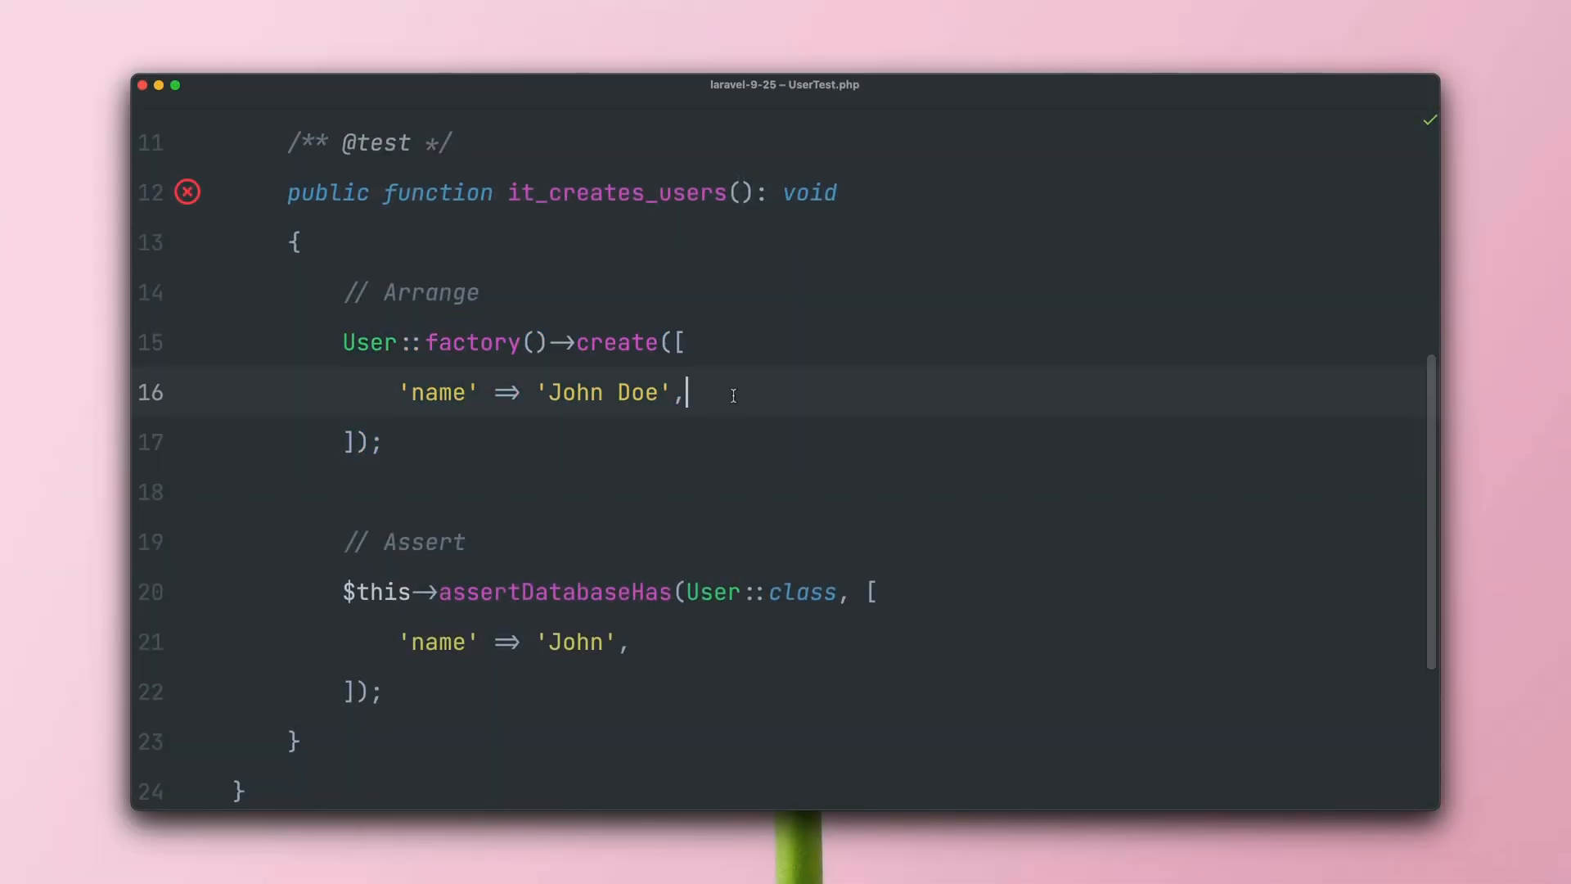
# Scroll through the failing it_creates_users output listing each found user's full record.
pyautogui.scroll(-3)
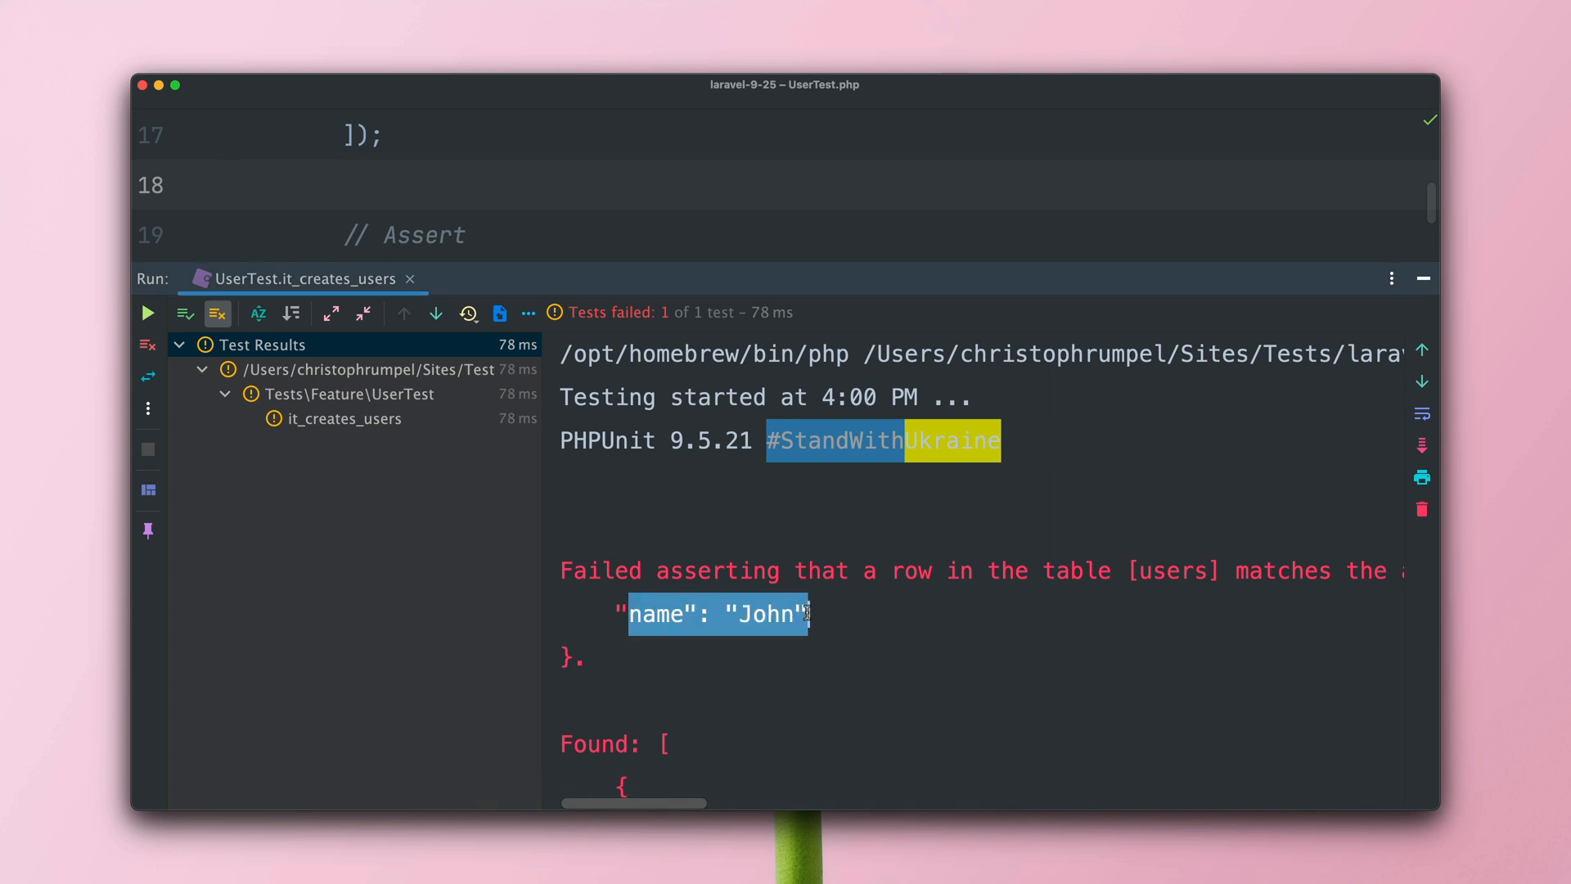
pyautogui.scroll(-3)
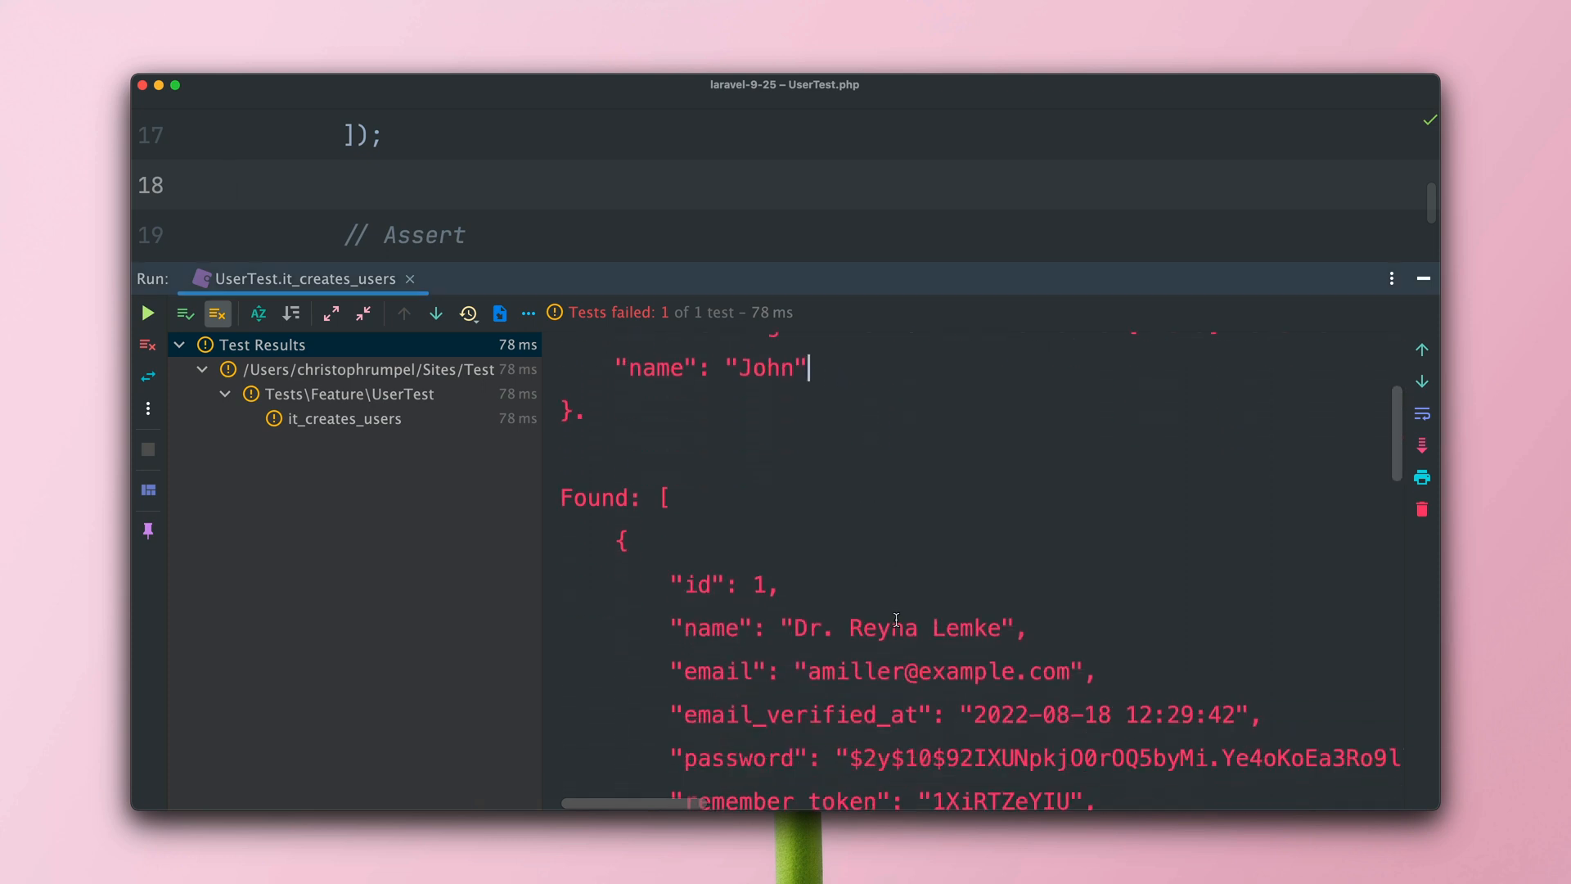
pyautogui.scroll(-3)
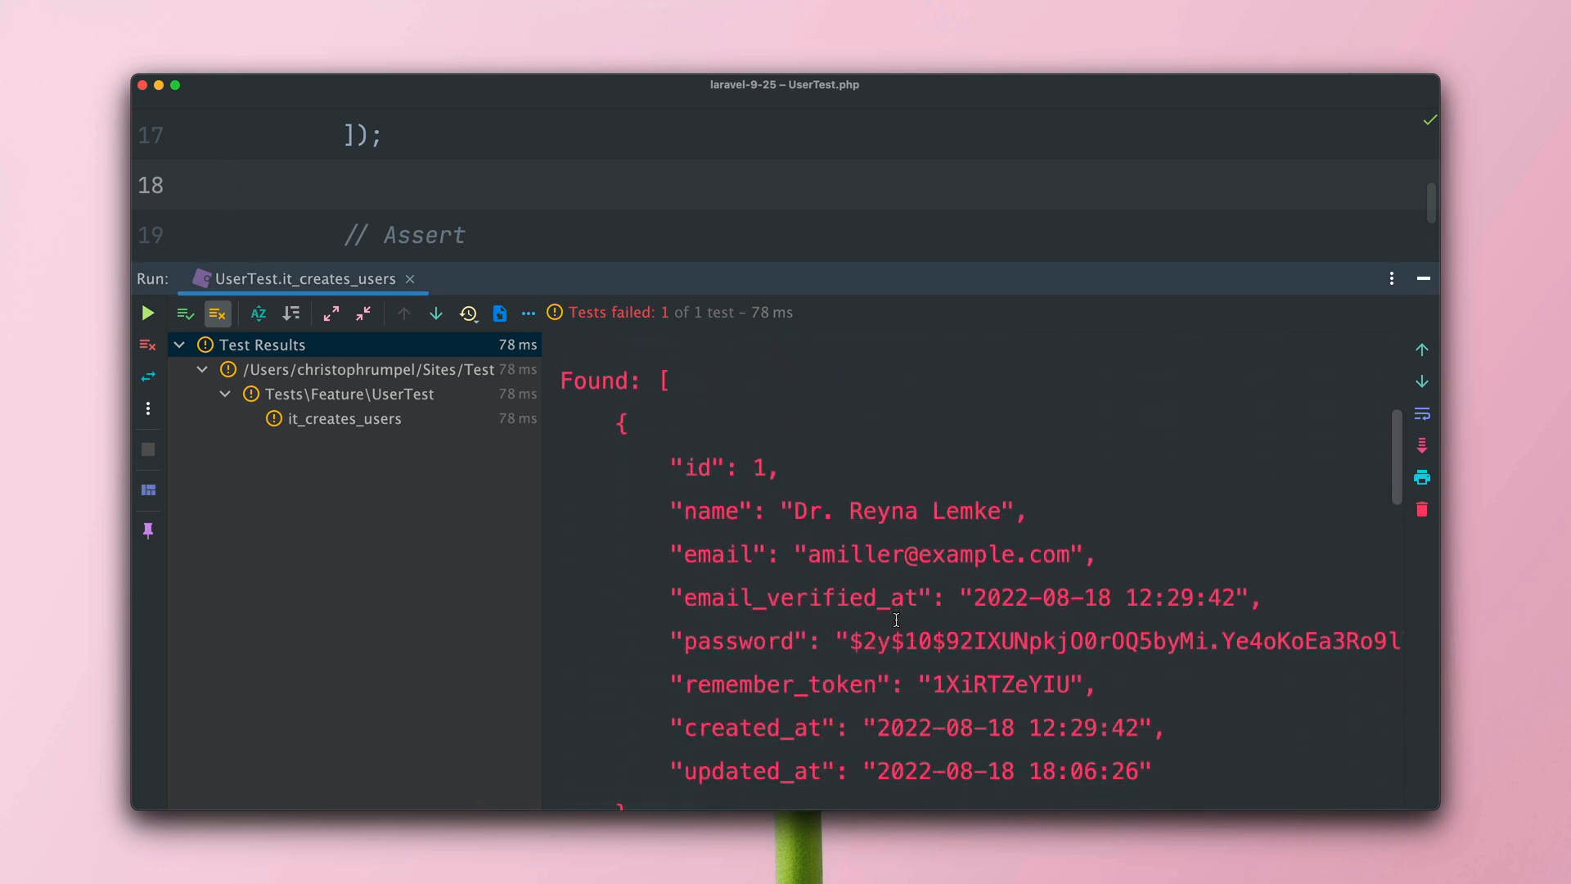
pyautogui.scroll(-3)
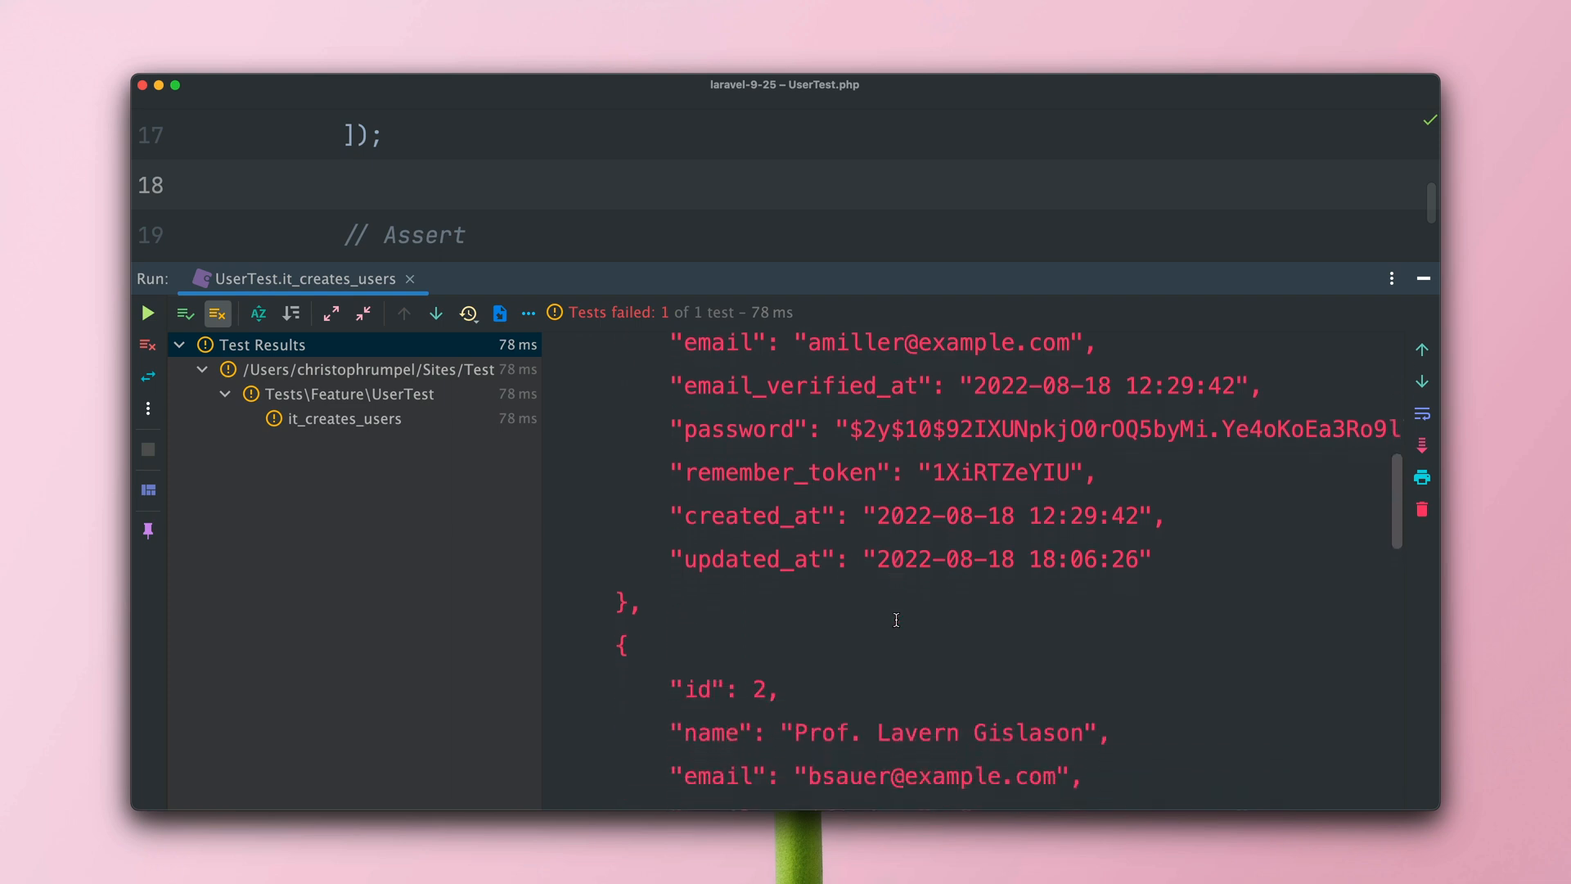
pyautogui.scroll(-3)
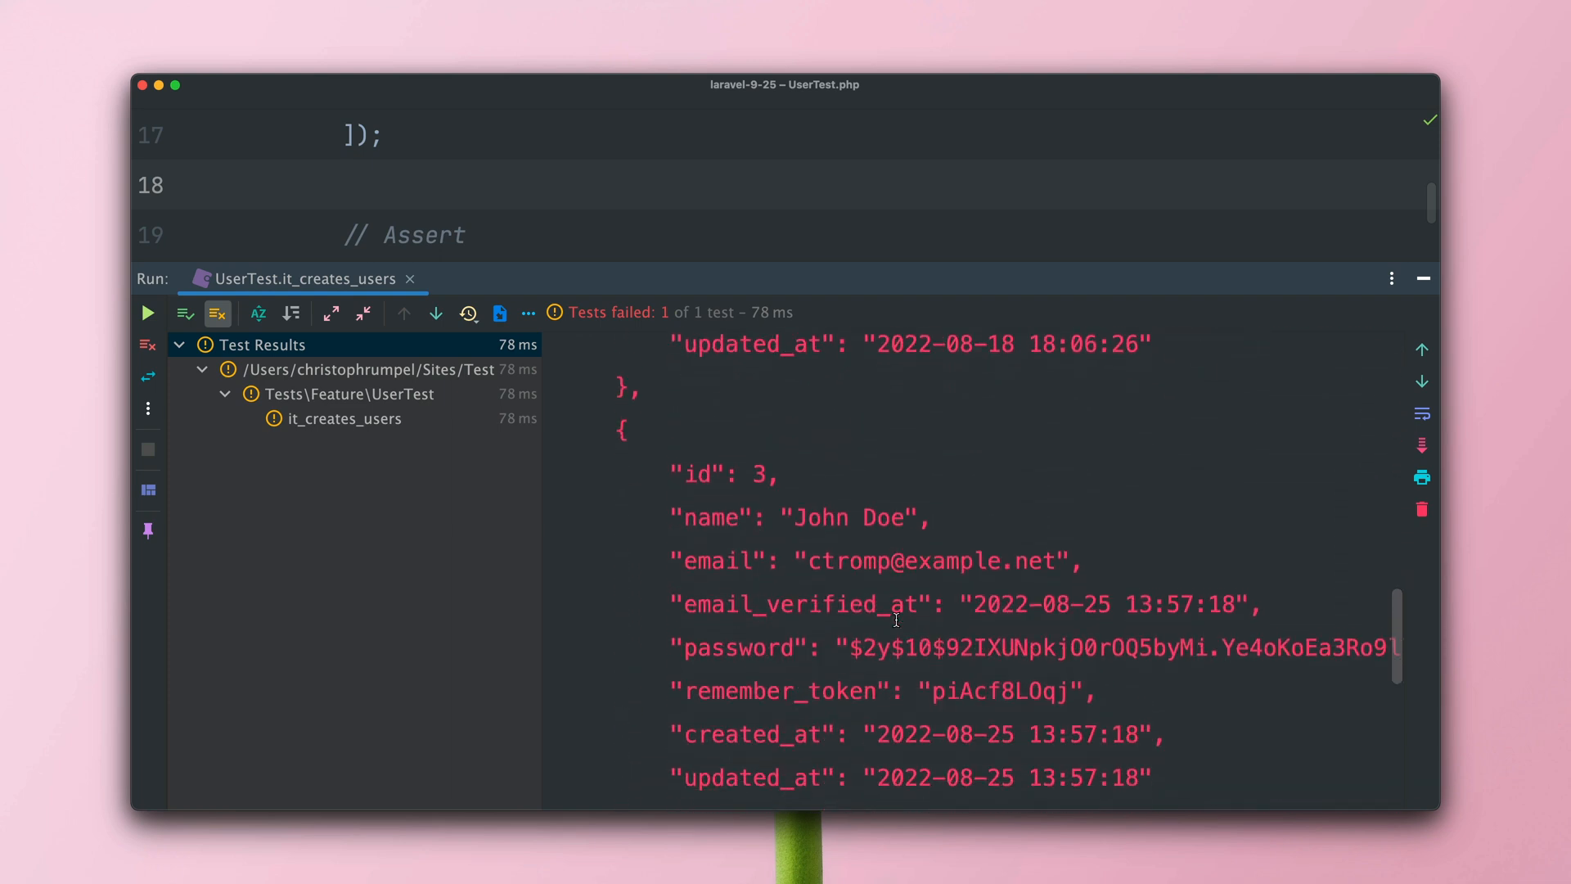
pyautogui.scroll(-3)
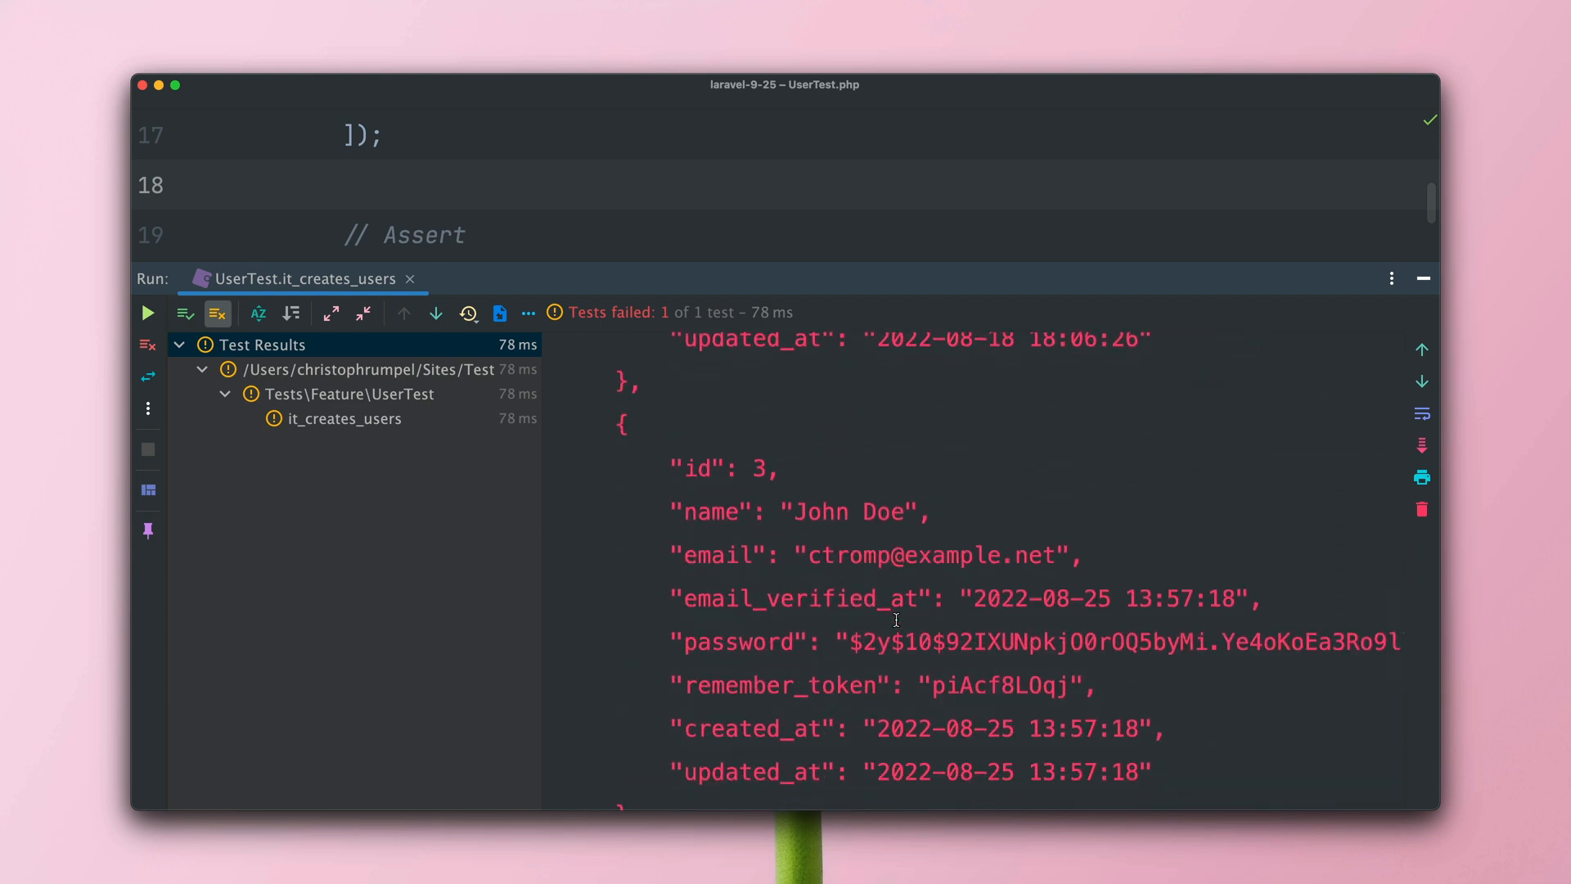
pyautogui.scroll(-3)
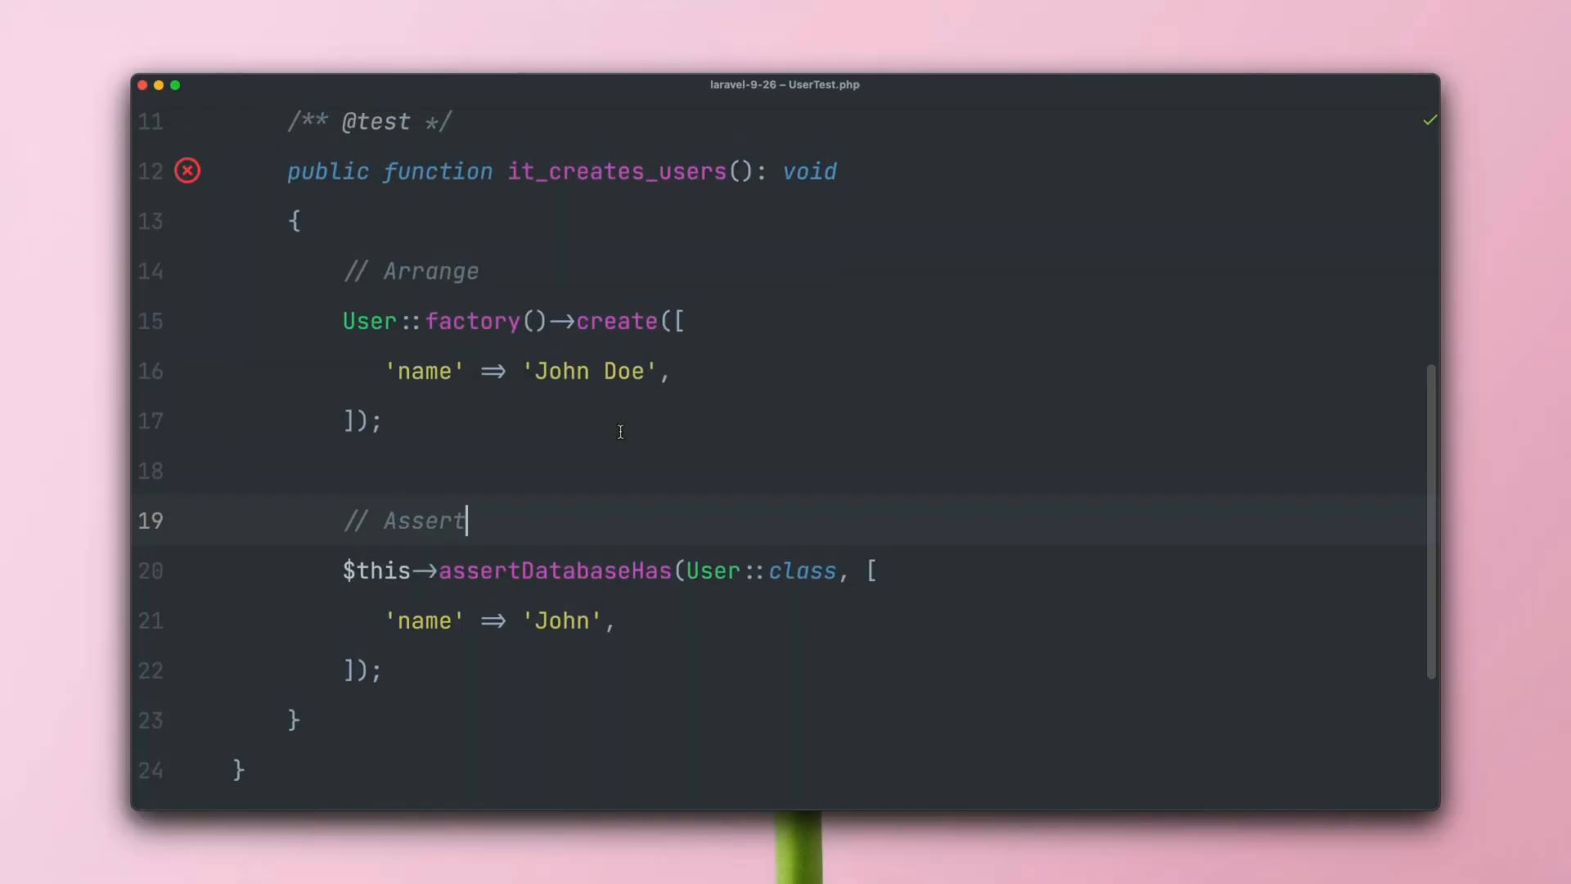
# Rerun it_creates_users on Laravel 9.26 and scroll the name-only failure output.
pyautogui.click(401, 421)
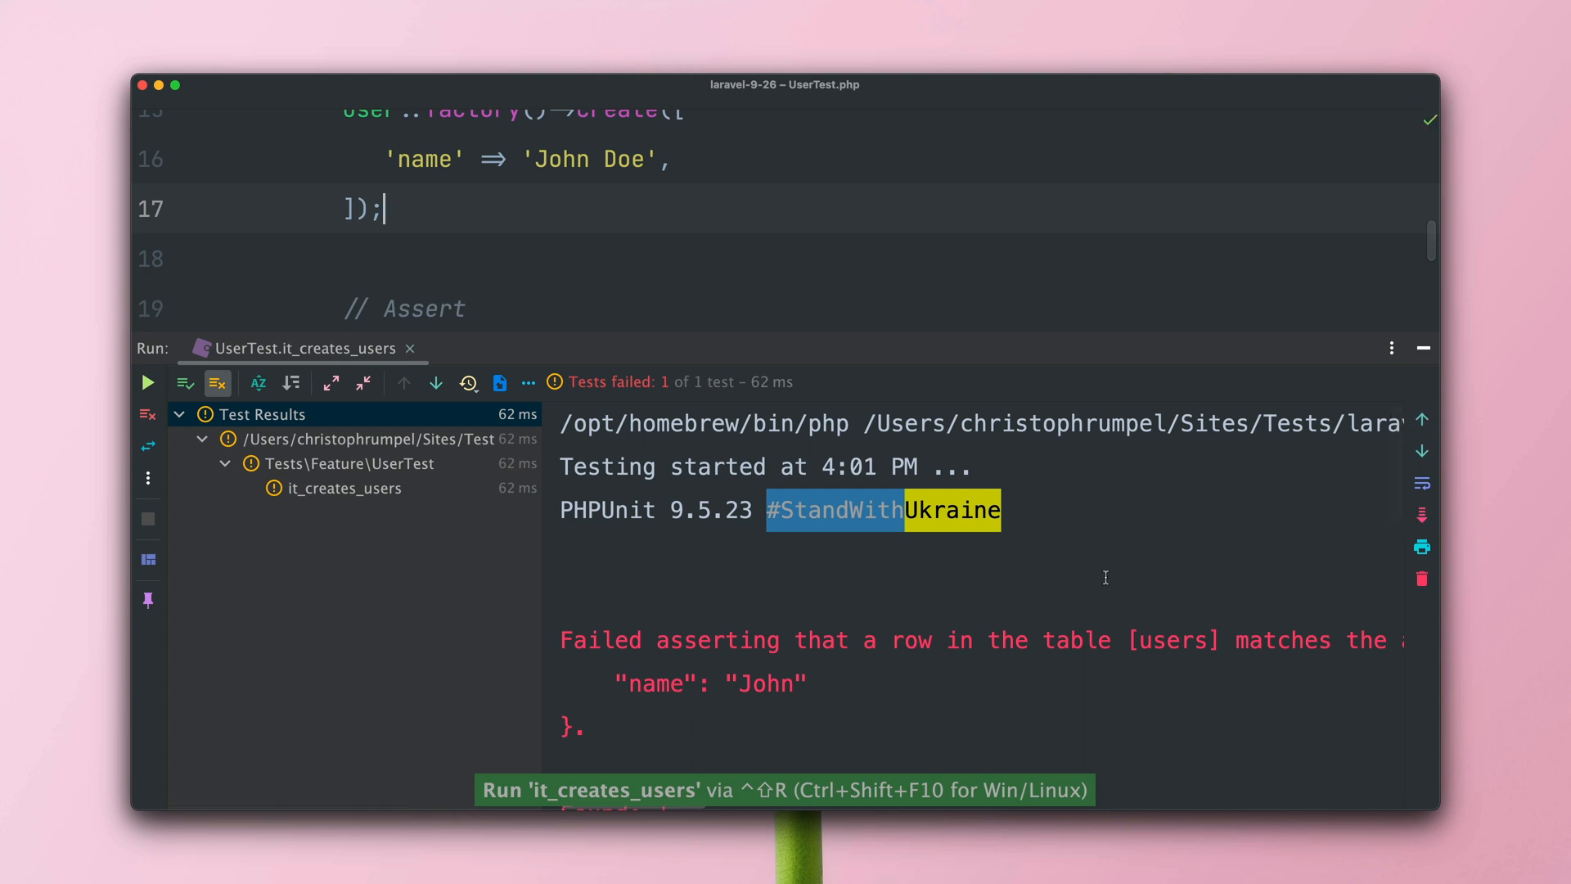
pyautogui.scroll(-3)
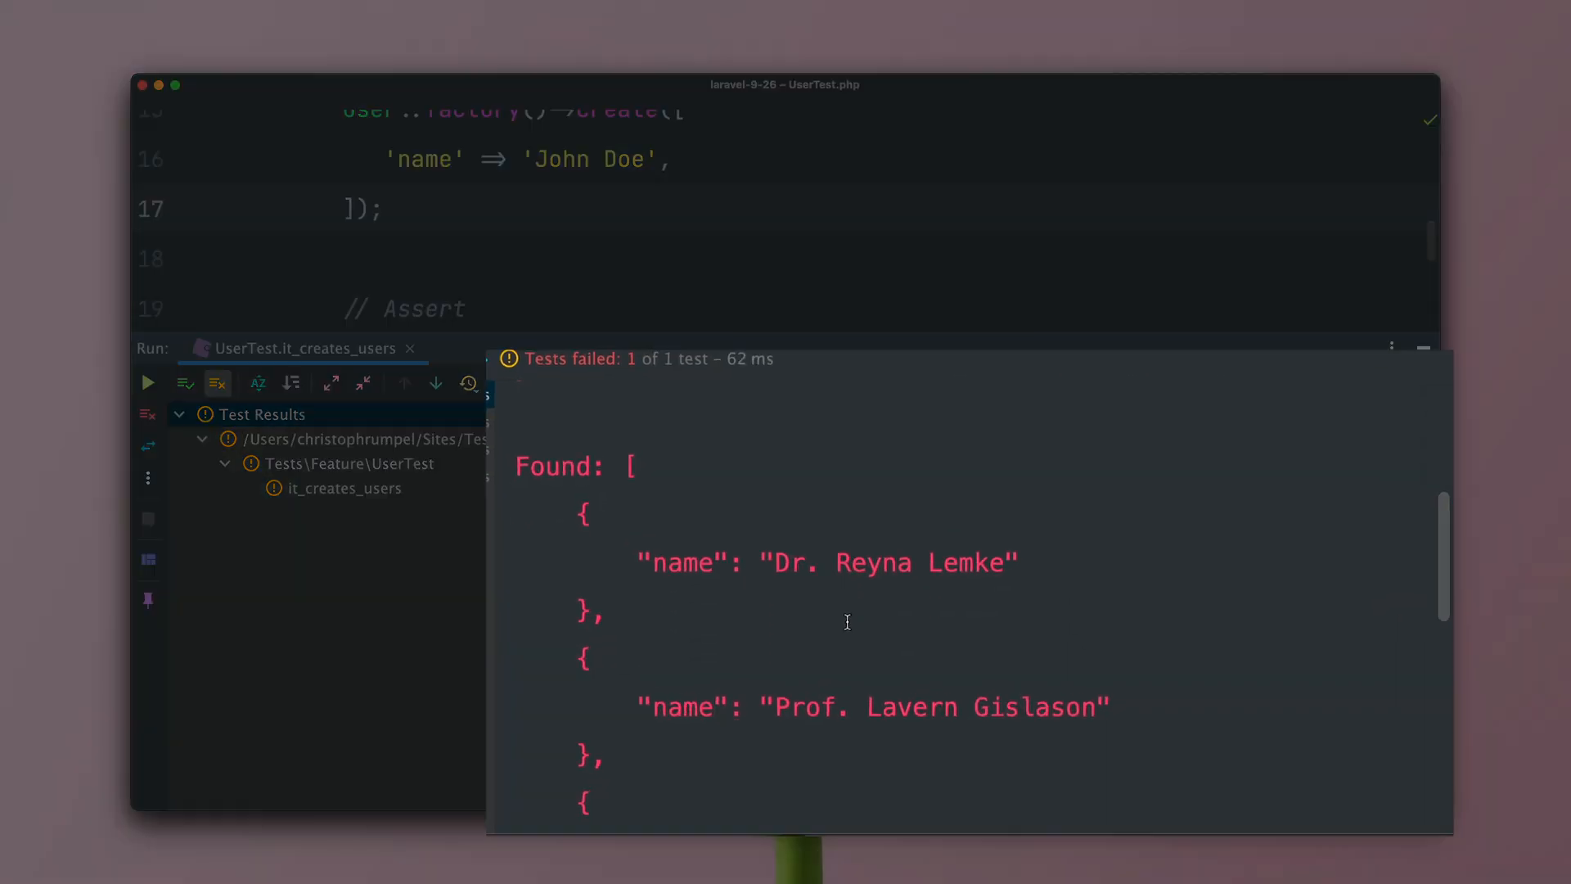
pyautogui.scroll(-3)
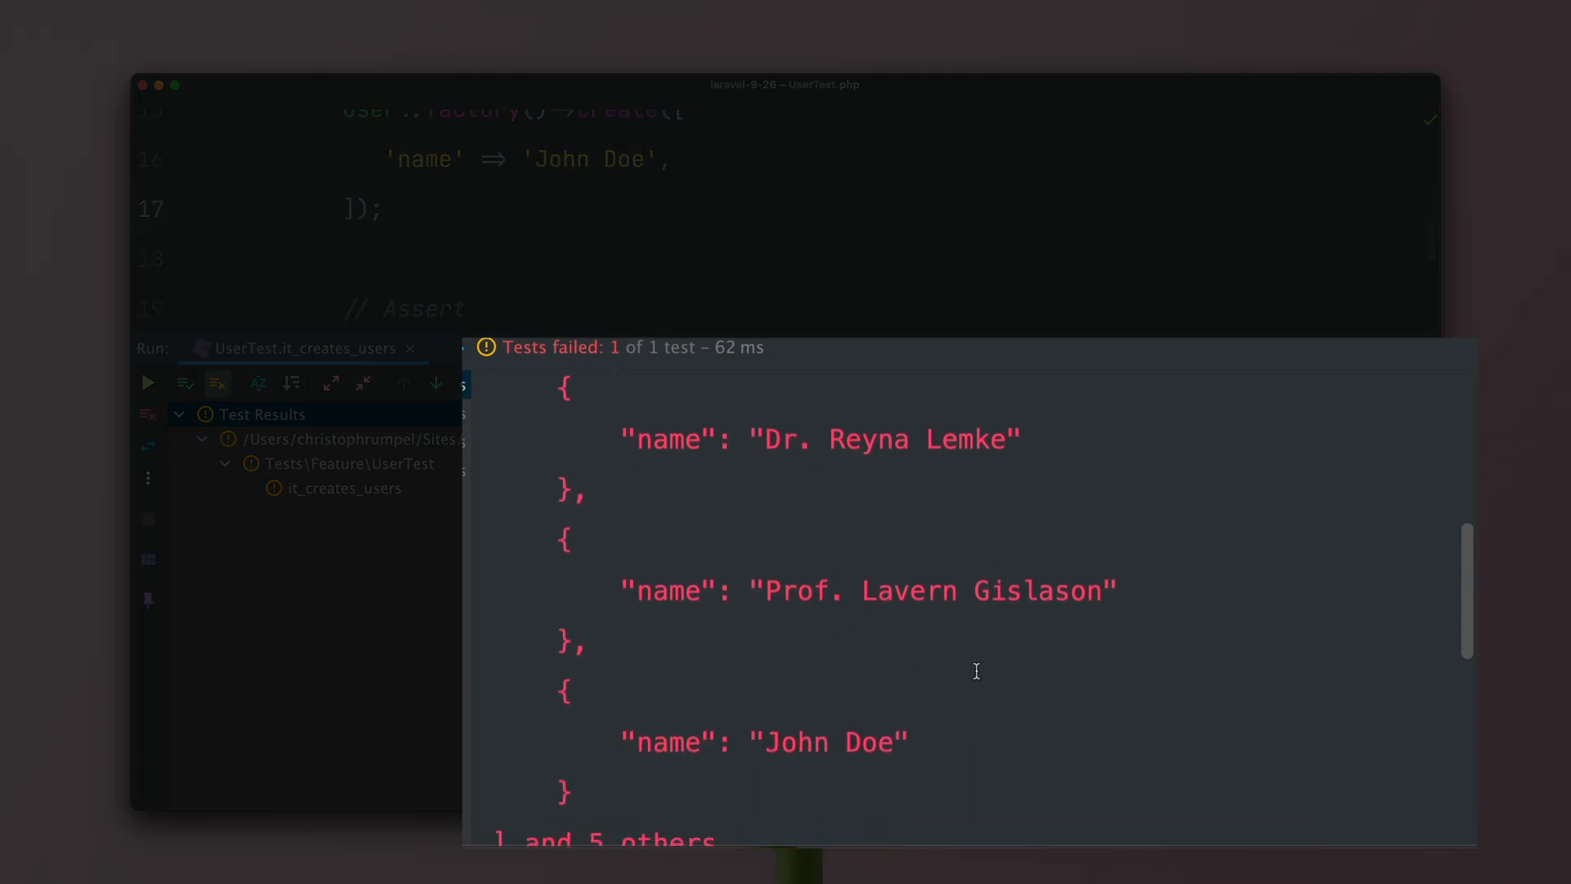